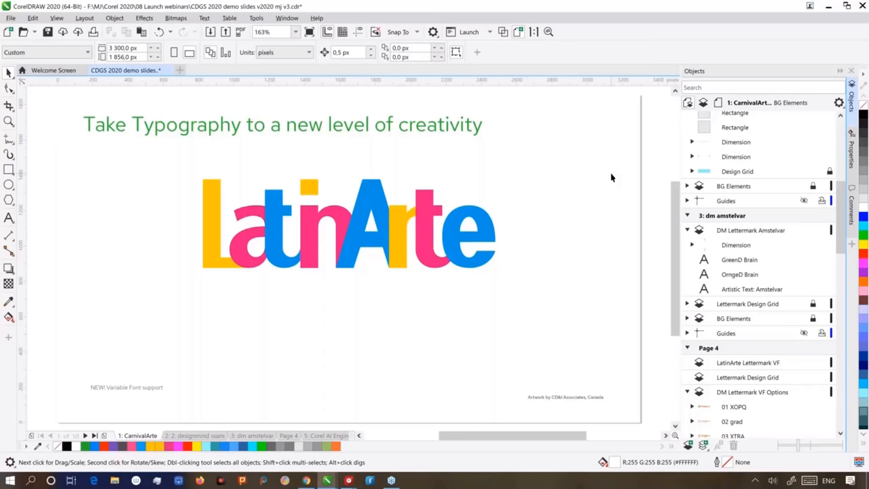
{"action": "mouse_move", "coordinate": [437, 195]}
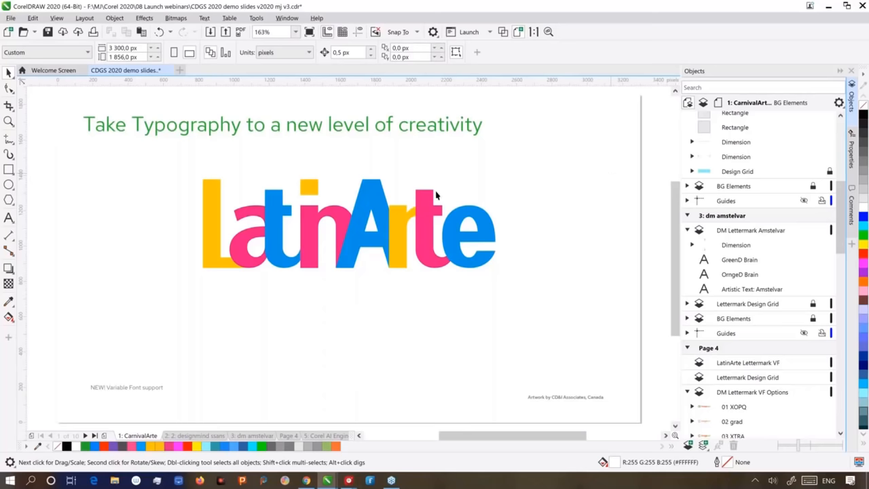
Go to page 2, the designmind lettermark slide with its design grid.
{"action": "left_click", "coordinate": [194, 435]}
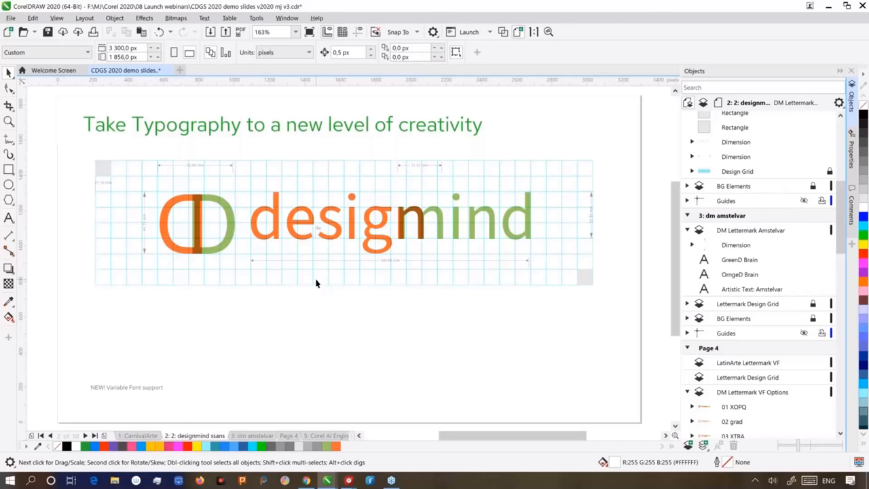
{"action": "mouse_move", "coordinate": [336, 228]}
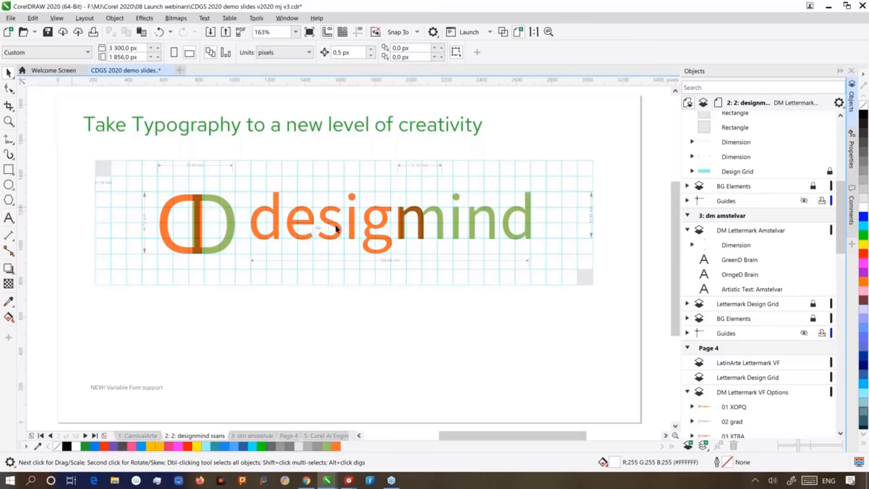
{"action": "left_click", "coordinate": [313, 217]}
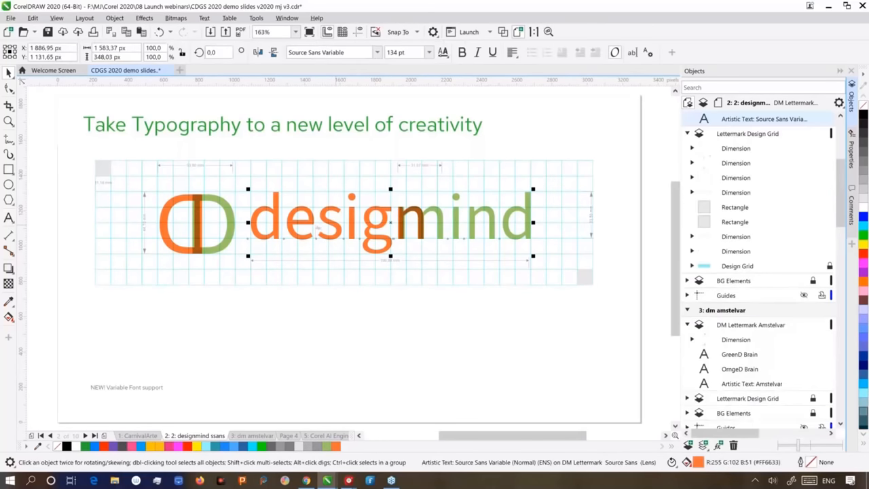
{"action": "mouse_move", "coordinate": [322, 226]}
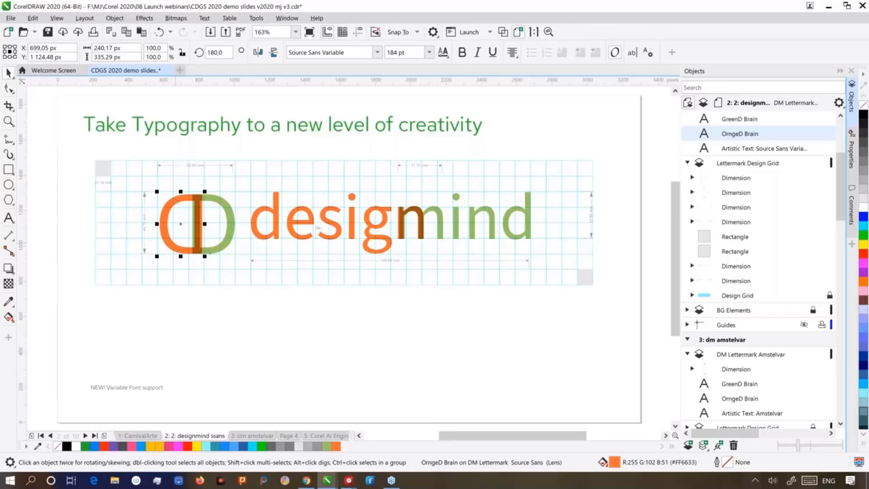
{"action": "mouse_move", "coordinate": [335, 239]}
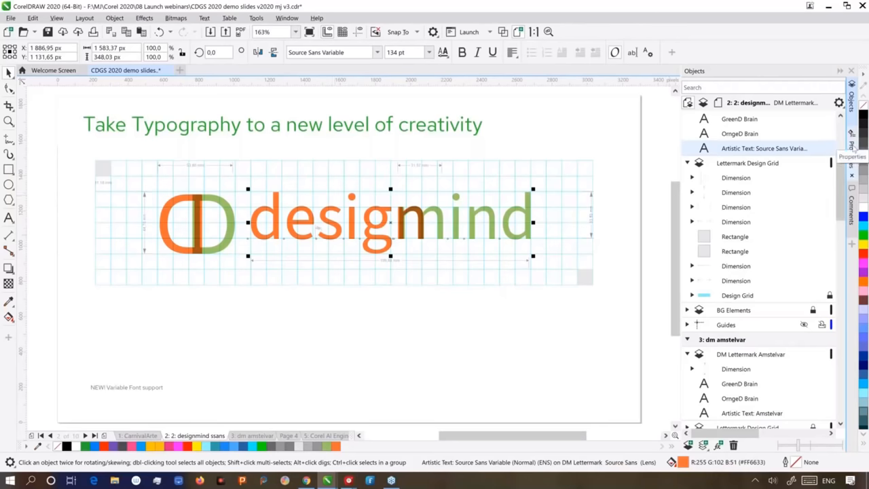
Increase the designmind text's variable font Weight in the Properties docker.
{"action": "left_click", "coordinate": [853, 139]}
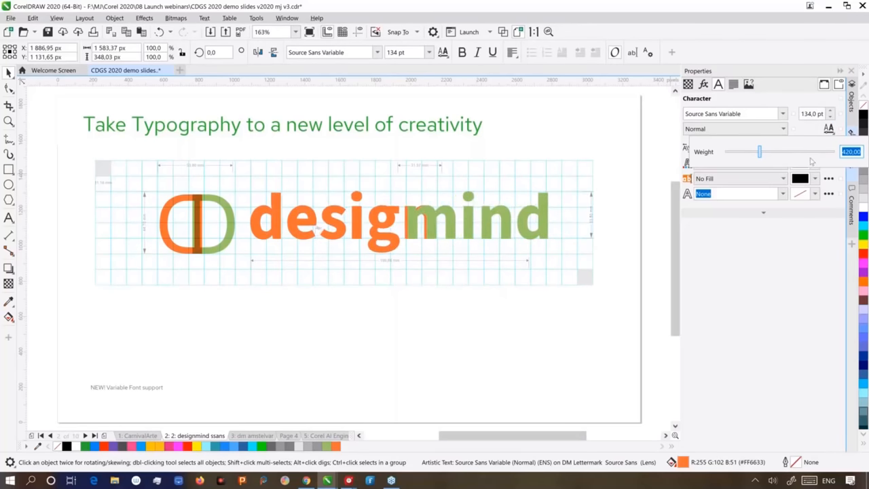
{"action": "left_click_drag", "start_coordinate": [760, 151], "coordinate": [810, 151]}
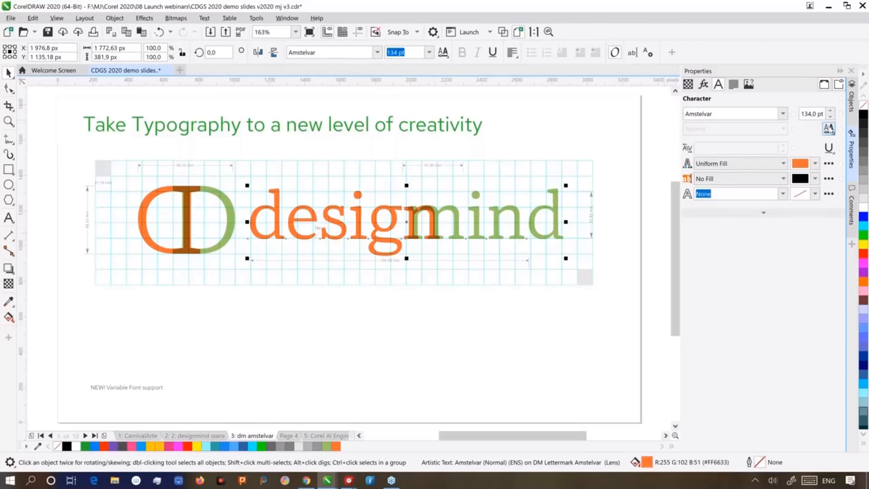
Set Amstelvar axes to ascender 933.10, descender -355.35 and grade -0.55, with slightly thicker verticals.
{"action": "left_click", "coordinate": [829, 128]}
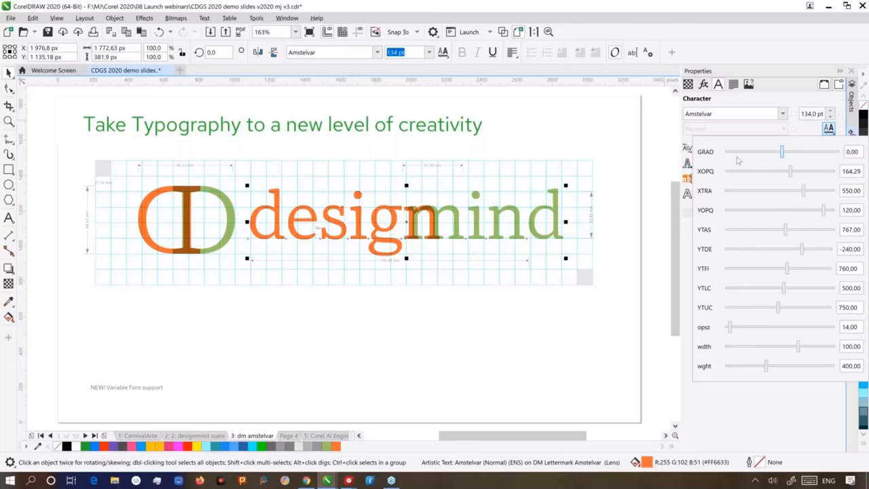
{"action": "mouse_move", "coordinate": [782, 152]}
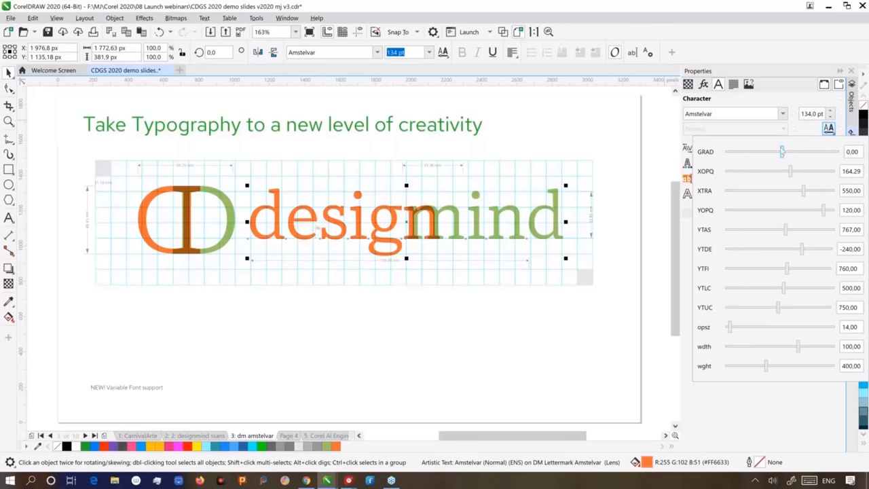
{"action": "left_click_drag", "start_coordinate": [781, 151], "coordinate": [840, 152]}
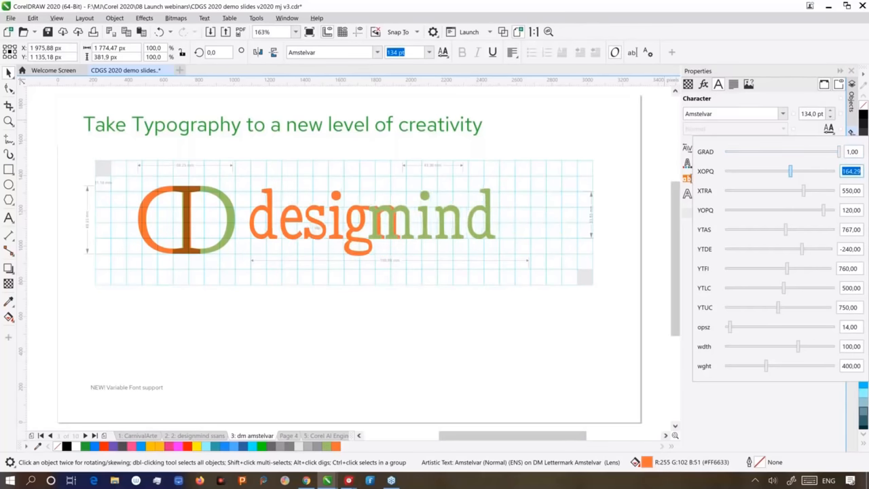
{"action": "left_click_drag", "start_coordinate": [788, 172], "coordinate": [790, 171]}
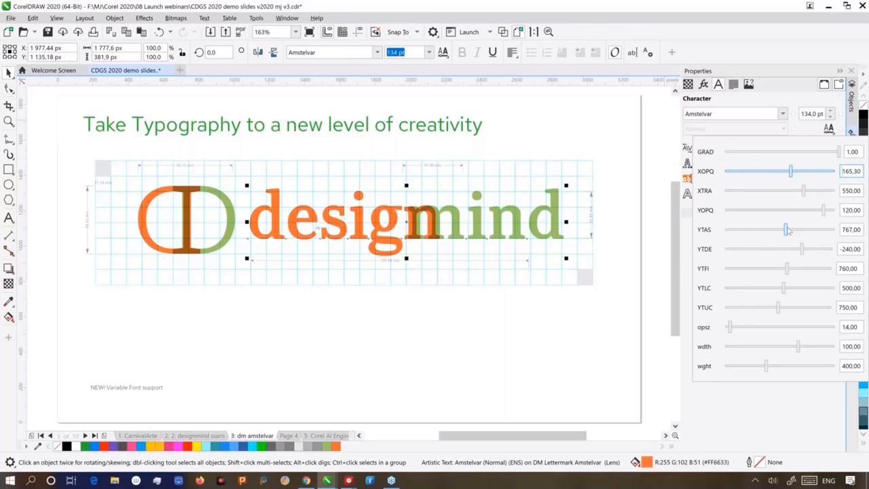
{"action": "left_click_drag", "start_coordinate": [786, 229], "coordinate": [815, 229]}
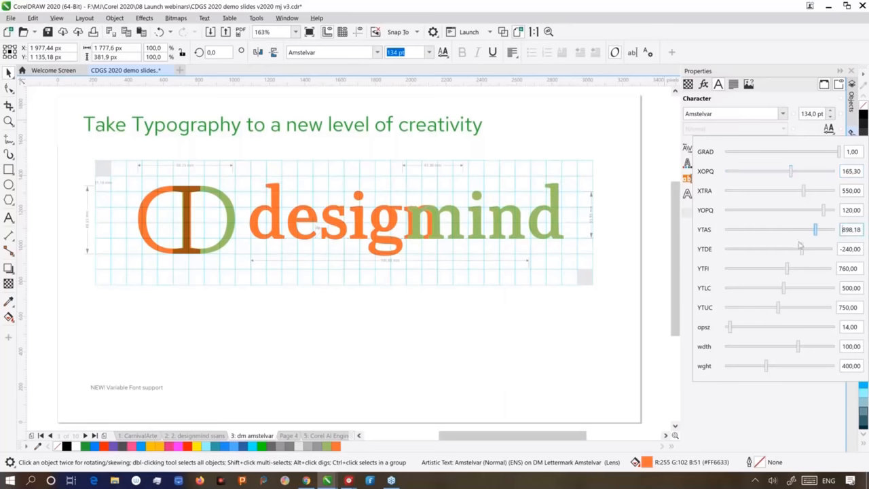
{"action": "left_click_drag", "start_coordinate": [815, 229], "coordinate": [825, 228]}
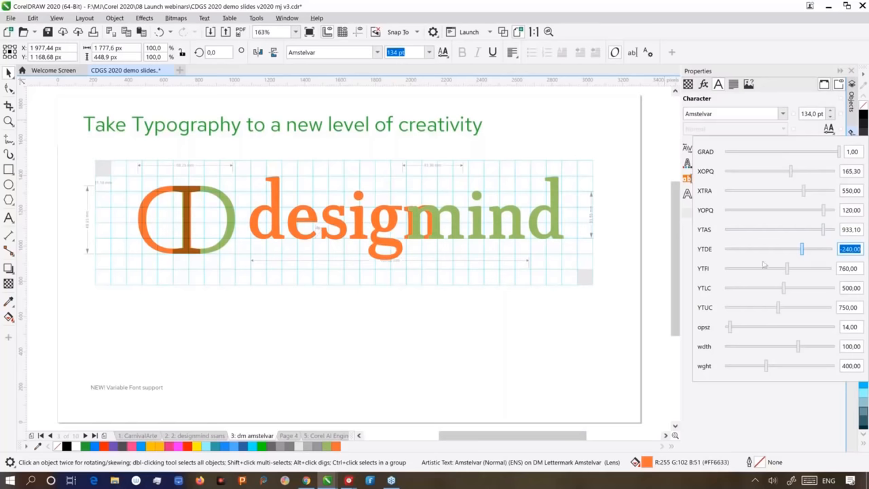
{"action": "left_click_drag", "start_coordinate": [802, 248], "coordinate": [767, 249]}
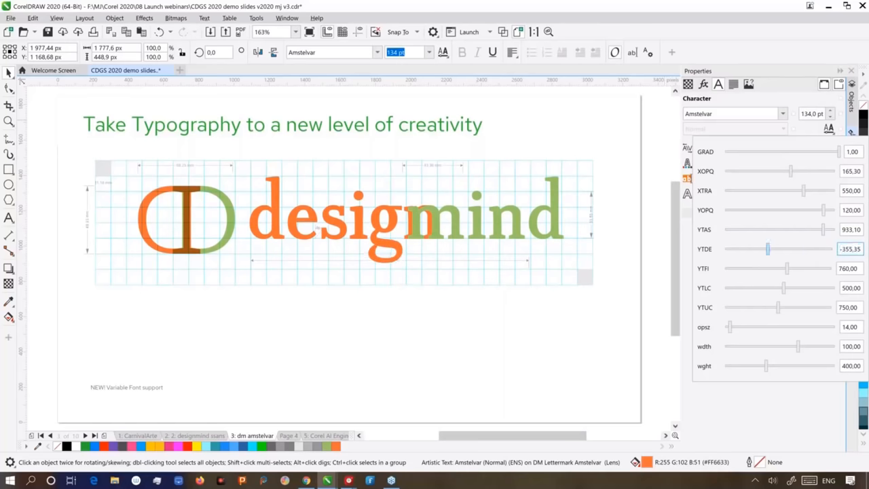
{"action": "left_click_drag", "start_coordinate": [821, 152], "coordinate": [751, 151]}
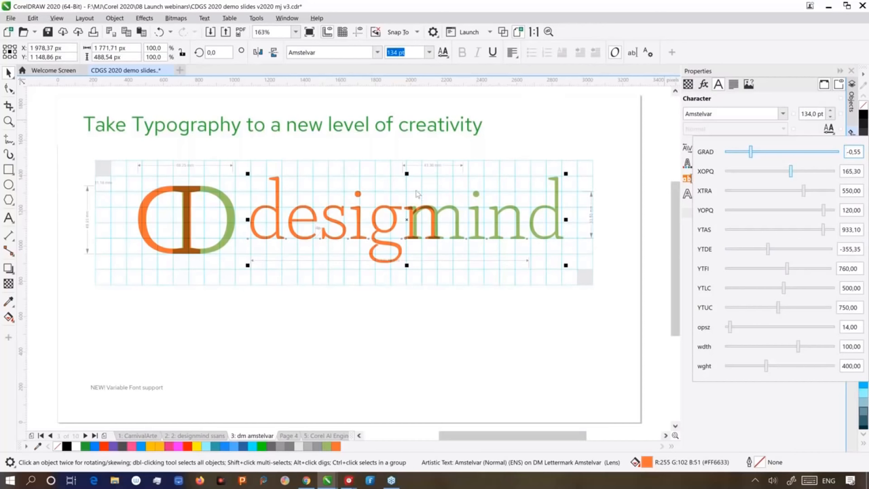
{"action": "mouse_move", "coordinate": [422, 213]}
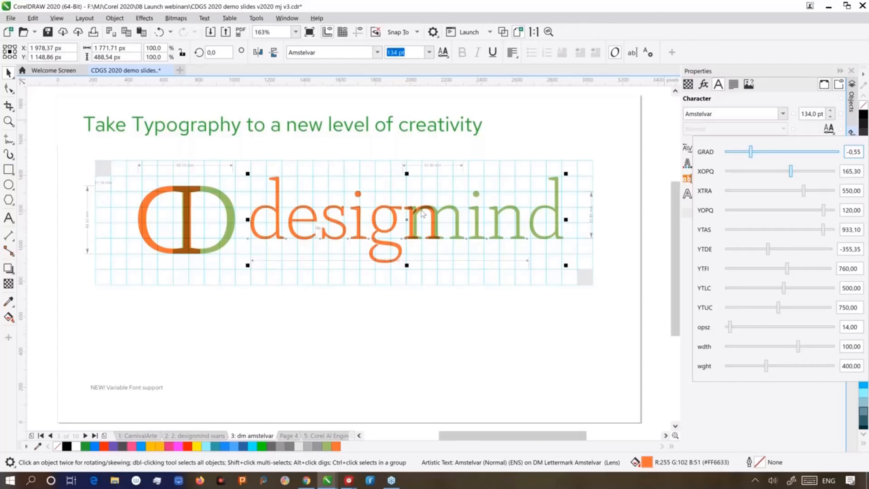
{"action": "mouse_move", "coordinate": [397, 295]}
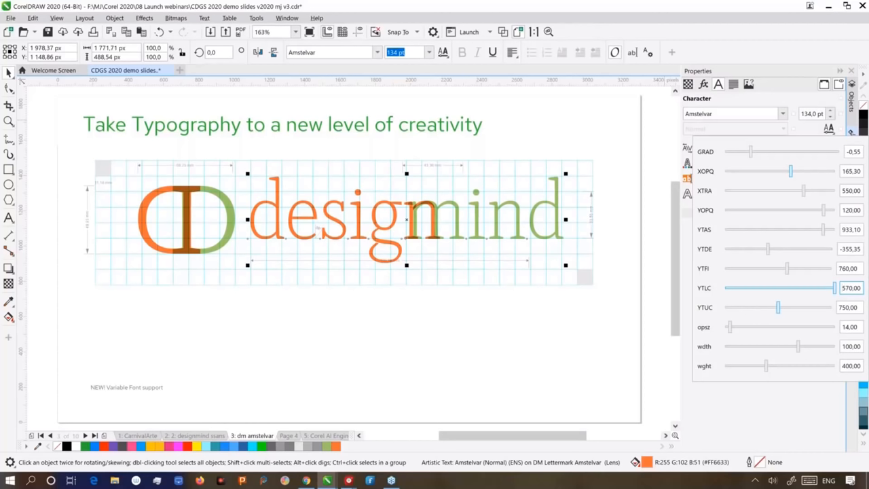
{"action": "mouse_move", "coordinate": [733, 187]}
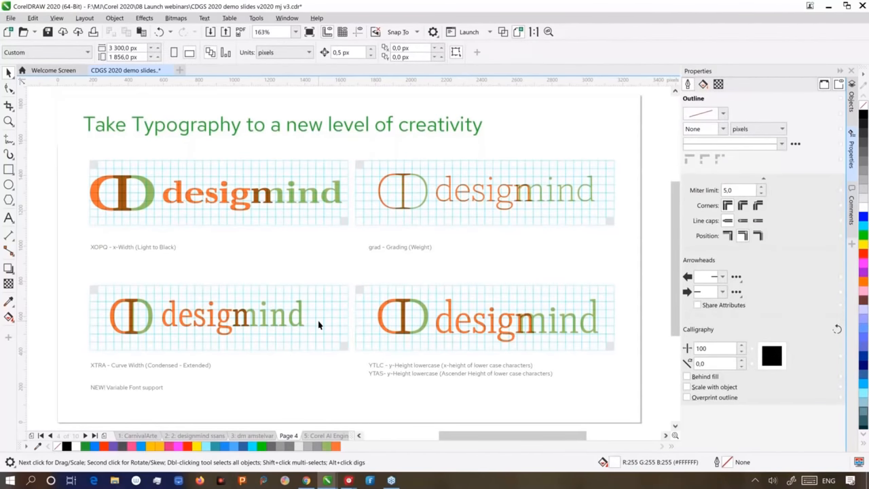
{"action": "mouse_move", "coordinate": [61, 157]}
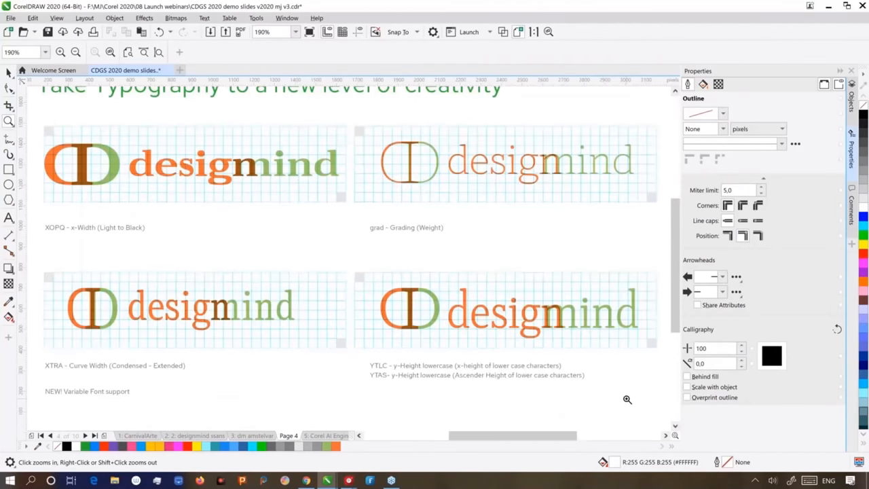
{"action": "mouse_move", "coordinate": [290, 271]}
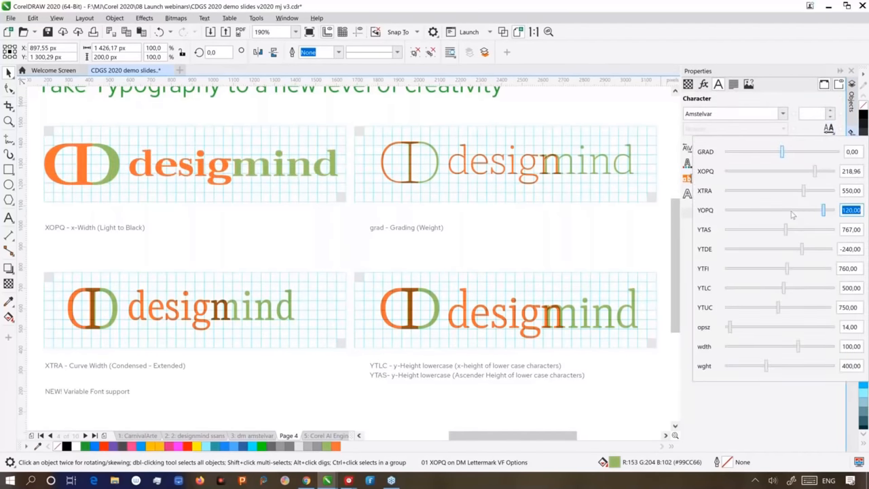
Lower the YOPQ axis on the top-left lettermark to thin its horizontal strokes.
{"action": "left_click_drag", "start_coordinate": [824, 210], "coordinate": [790, 210]}
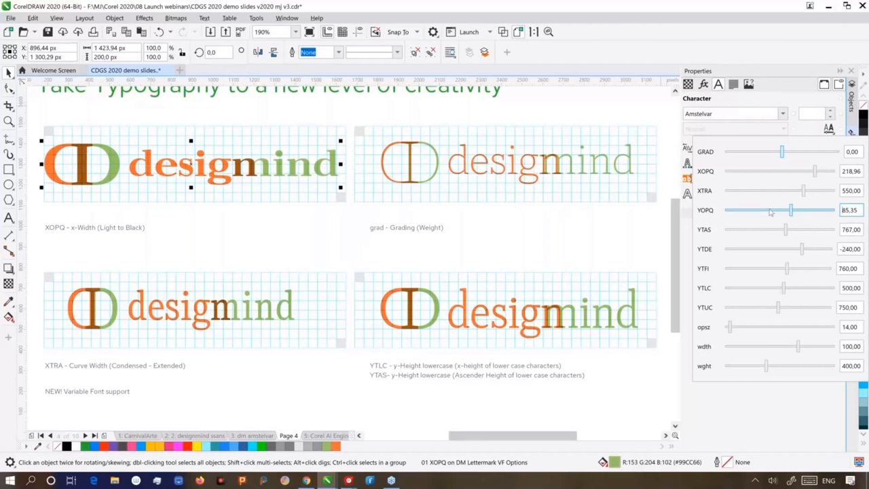
{"action": "left_click_drag", "start_coordinate": [791, 210], "coordinate": [770, 210]}
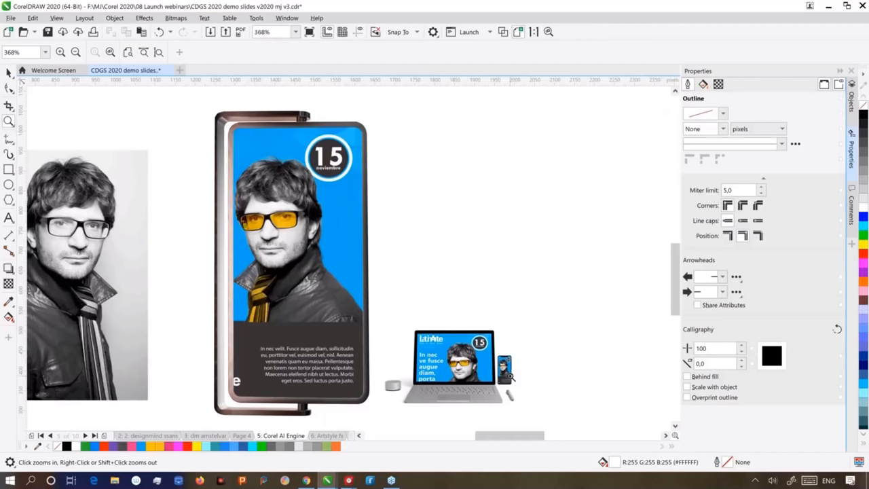
{"action": "mouse_move", "coordinate": [565, 401]}
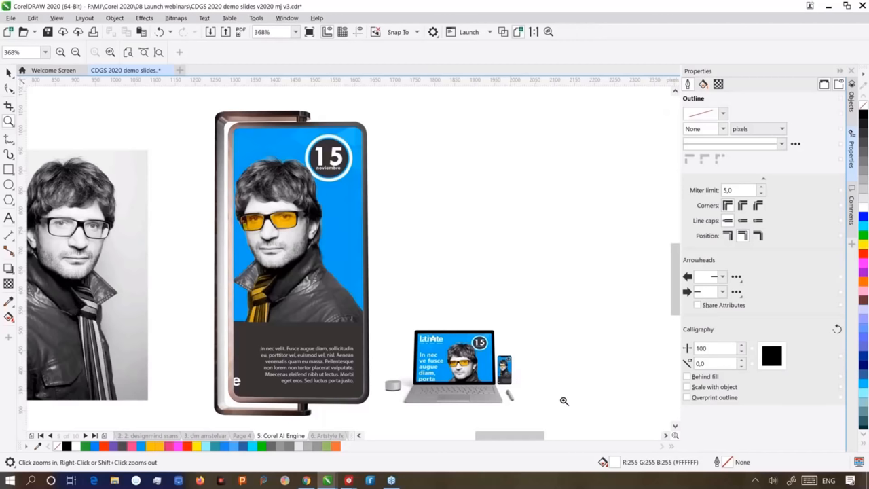
{"action": "mouse_move", "coordinate": [513, 379]}
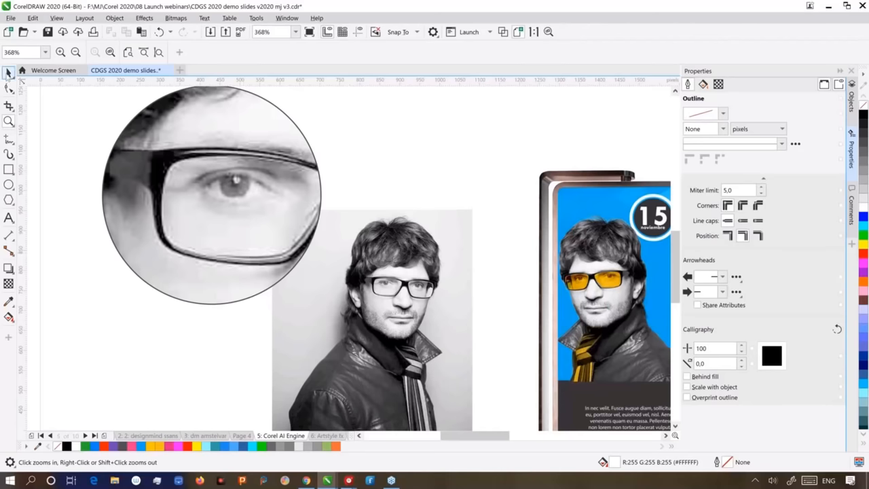
Resample the greyscale portrait to 400% (3592 × 4488 px) with Photorealistic upsampling.
{"action": "left_click", "coordinate": [9, 73]}
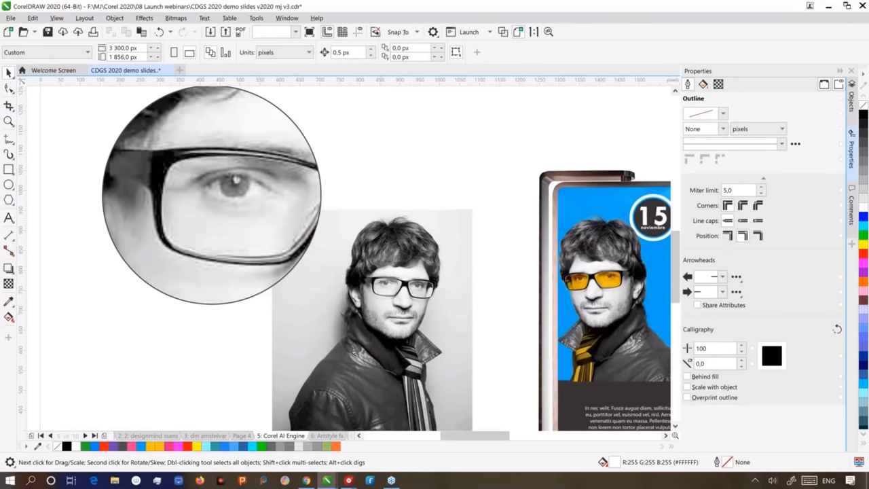
{"action": "left_click", "coordinate": [371, 306]}
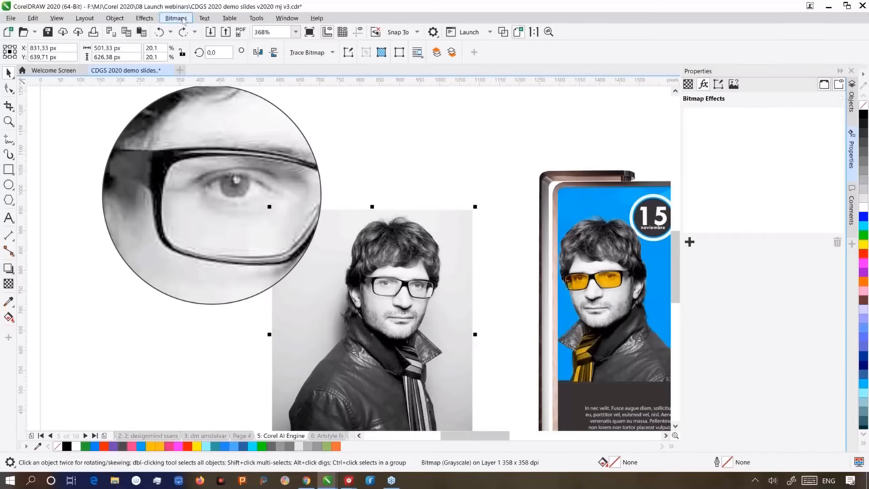
{"action": "left_click", "coordinate": [176, 17]}
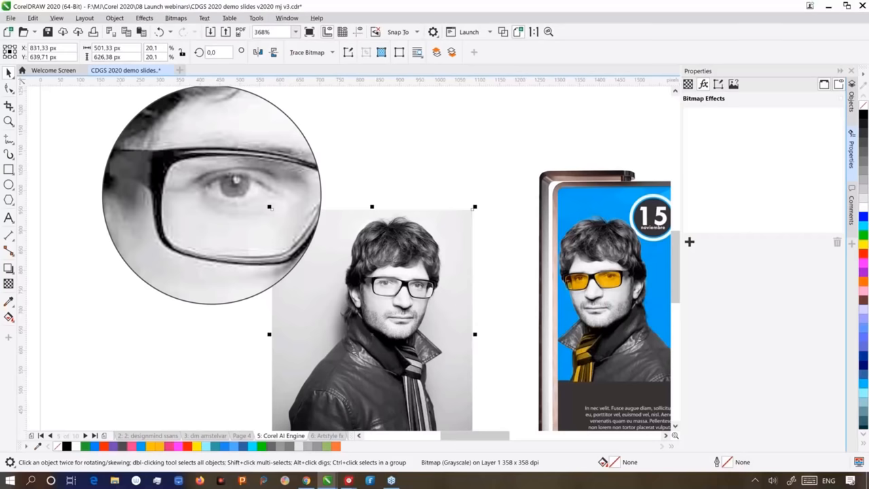
{"action": "left_click", "coordinate": [381, 52]}
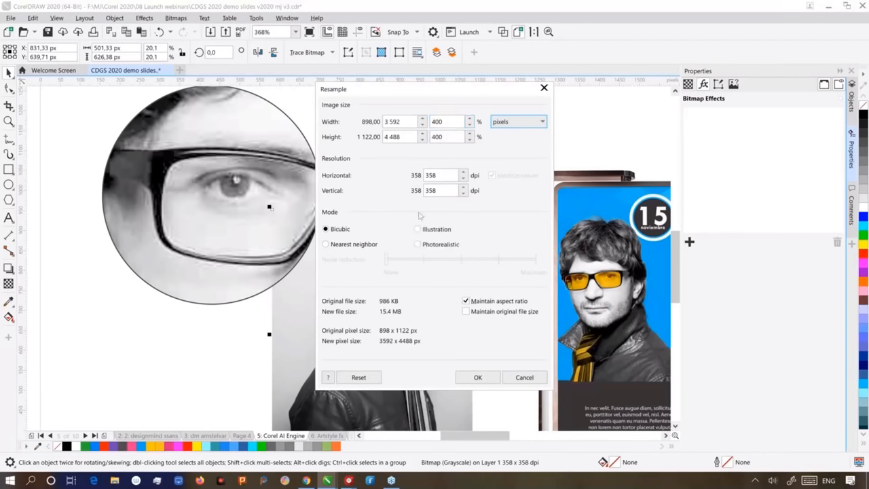
{"action": "mouse_move", "coordinate": [418, 252]}
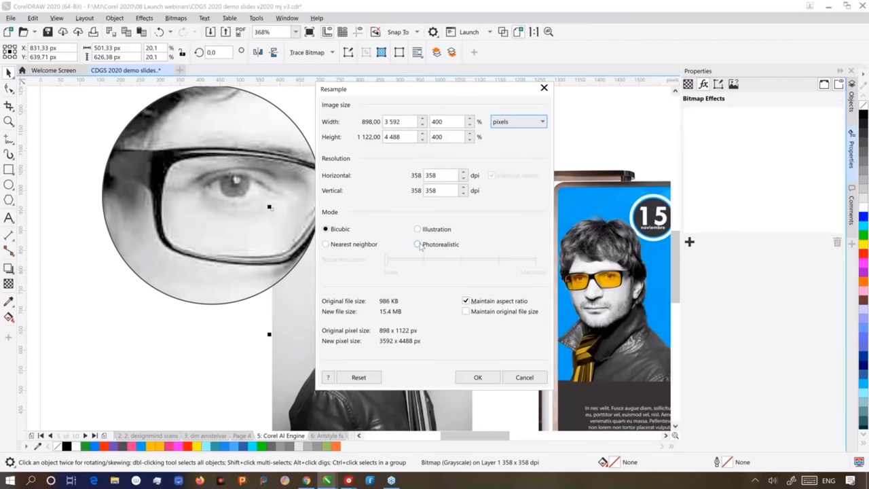
{"action": "left_click", "coordinate": [418, 244]}
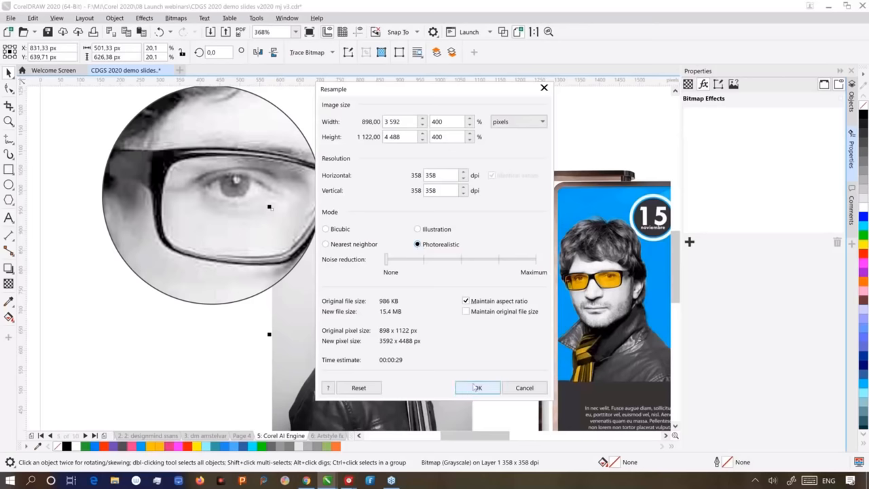
{"action": "left_click", "coordinate": [477, 388]}
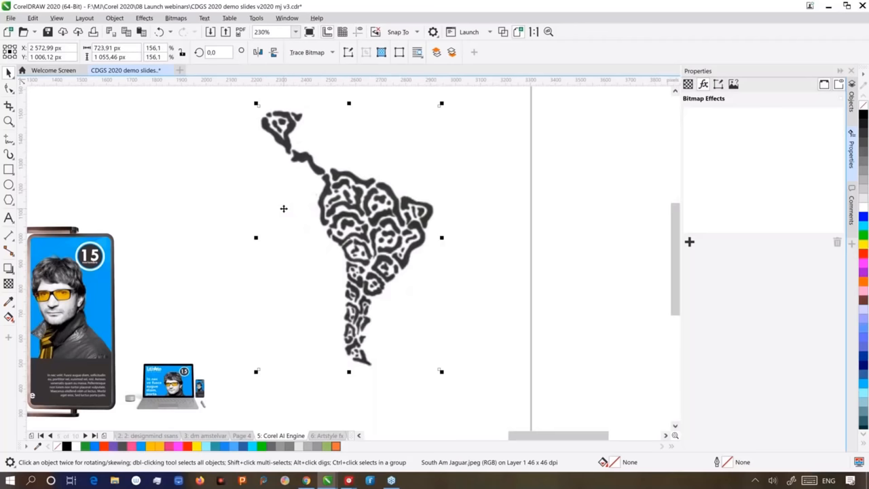
{"action": "mouse_move", "coordinate": [334, 70]}
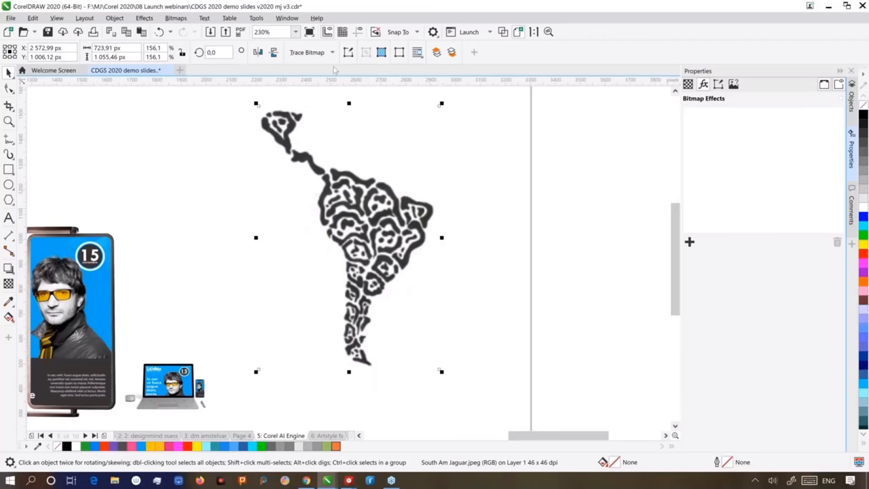
Start an Outline Trace of the jaguar map with Remove None, Detail 100, Corner smoothness 30.
{"action": "left_click", "coordinate": [332, 52]}
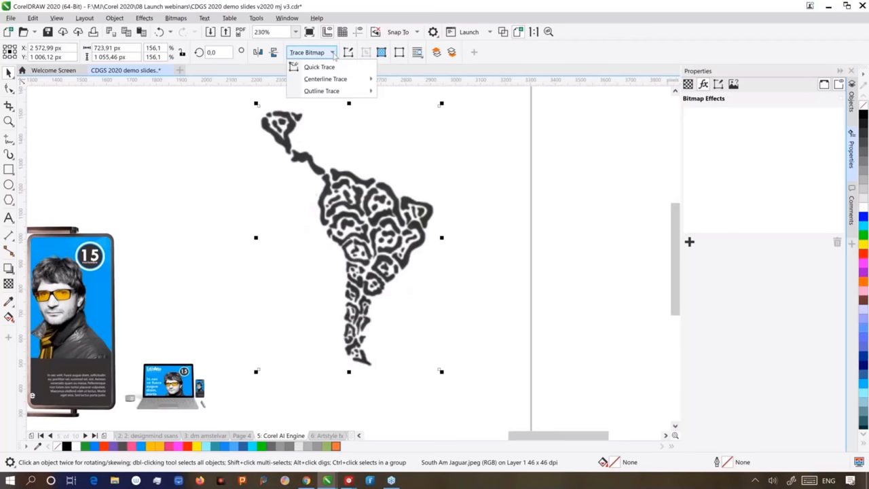
{"action": "left_click", "coordinate": [322, 90]}
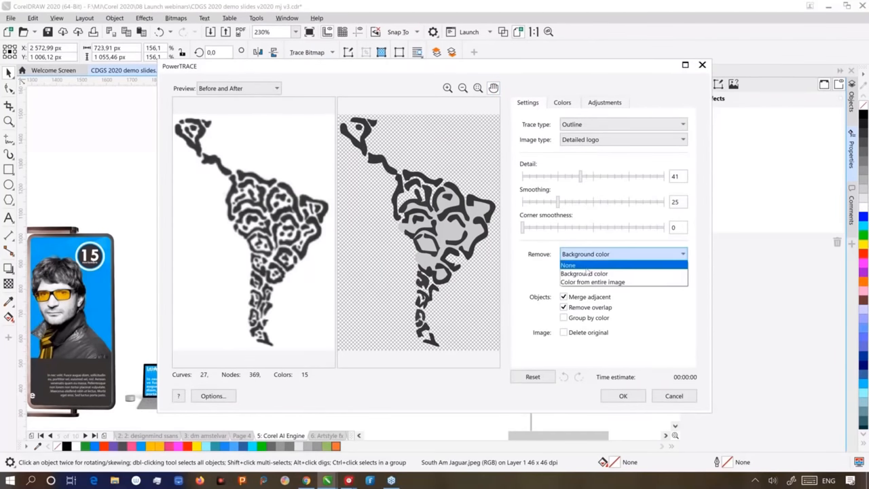
{"action": "left_click", "coordinate": [568, 265]}
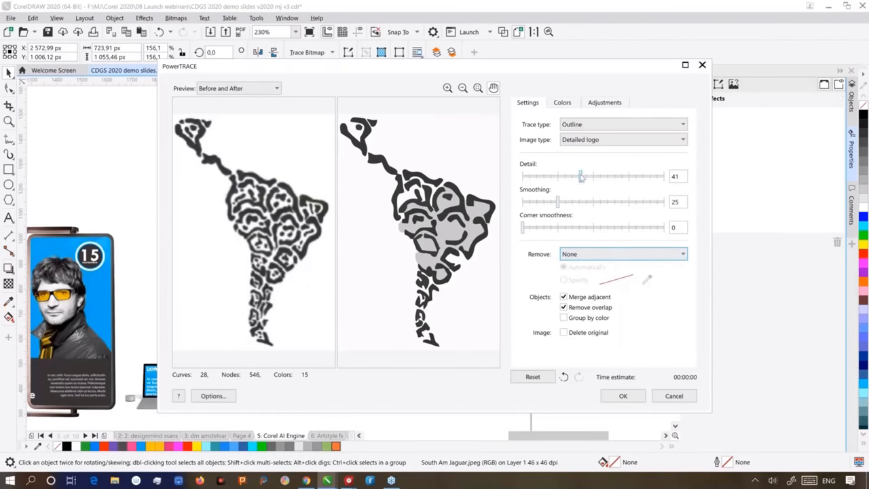
{"action": "left_click_drag", "start_coordinate": [581, 176], "coordinate": [662, 176]}
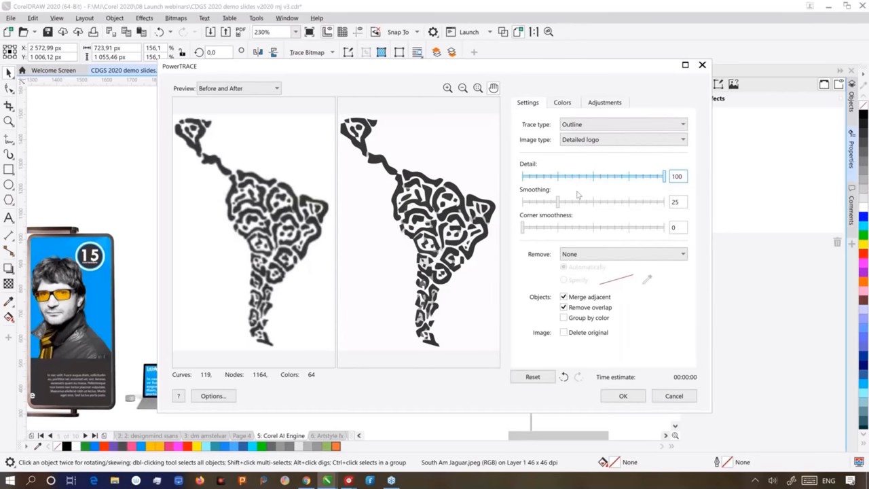
{"action": "mouse_move", "coordinate": [292, 237]}
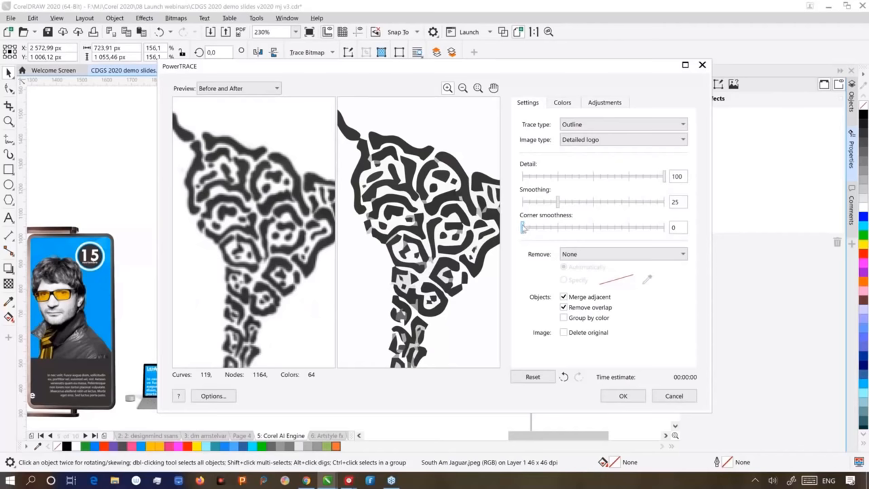
{"action": "left_click_drag", "start_coordinate": [524, 227], "coordinate": [567, 227]}
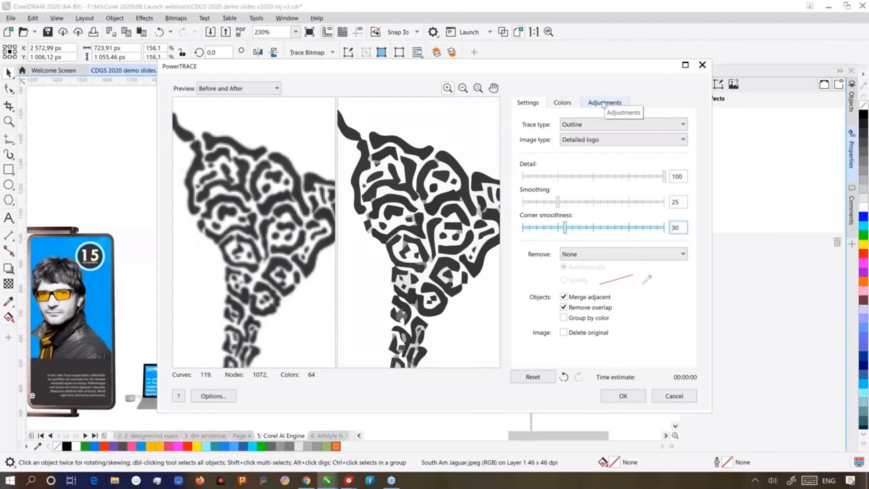
Enable Remove JPEG Artifacts and set Upsample mode to Illustration for the map trace.
{"action": "left_click", "coordinate": [605, 102]}
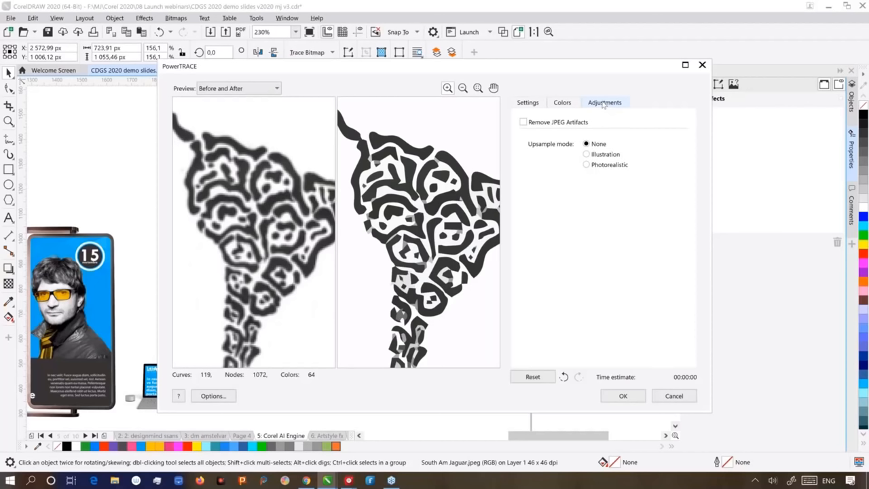
{"action": "mouse_move", "coordinate": [577, 124]}
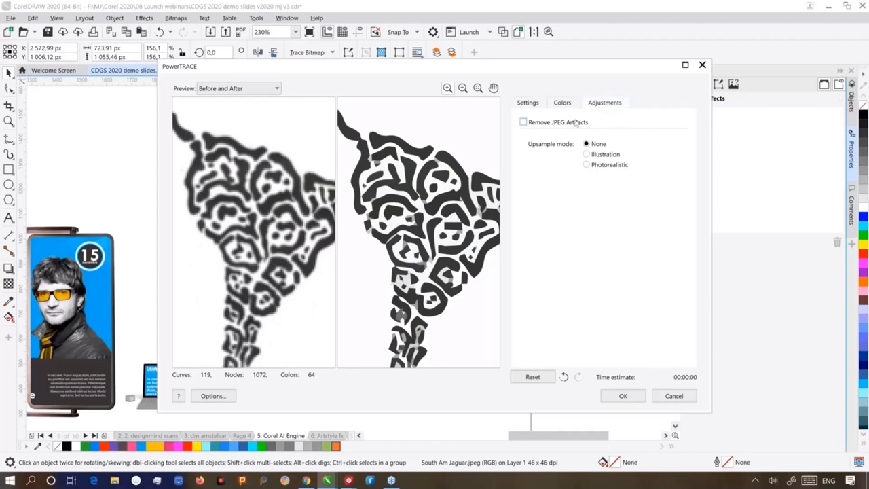
{"action": "left_click", "coordinate": [523, 122]}
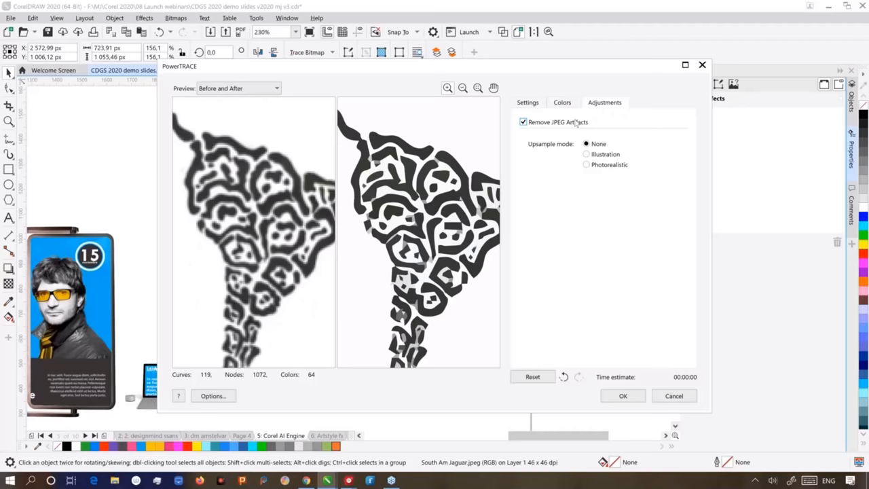
{"action": "left_click", "coordinate": [563, 103]}
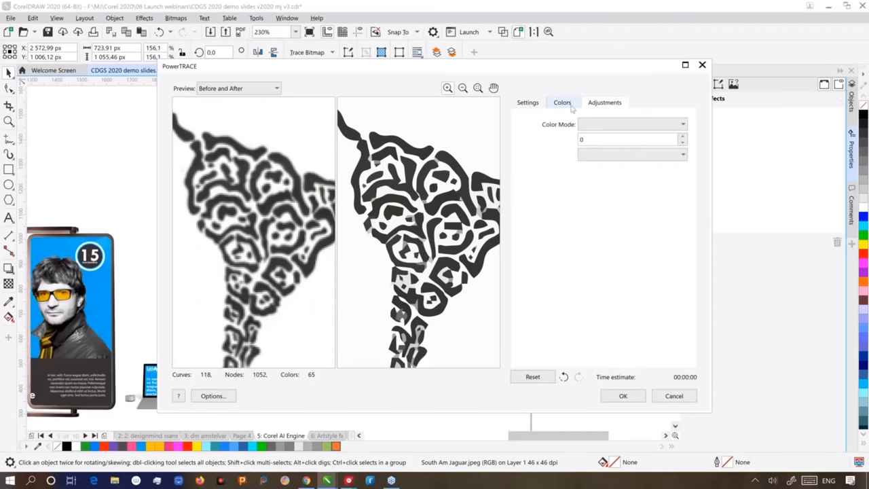
{"action": "left_click", "coordinate": [563, 103]}
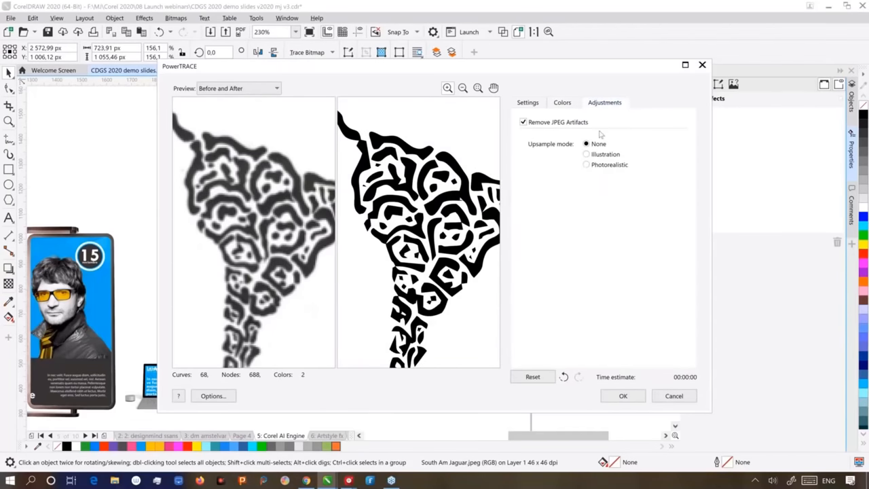
{"action": "left_click", "coordinate": [586, 154]}
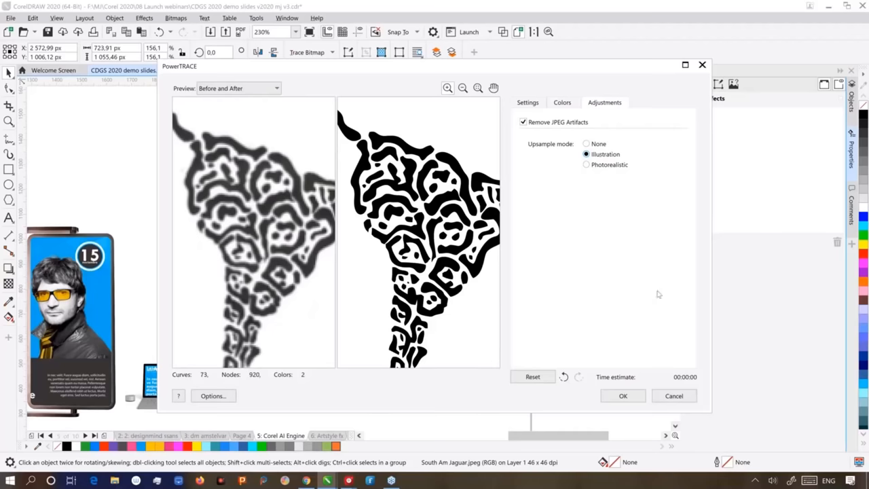
Accept the trace as 73 vector objects and make the Logo Fin artwork visible.
{"action": "left_click", "coordinate": [622, 396]}
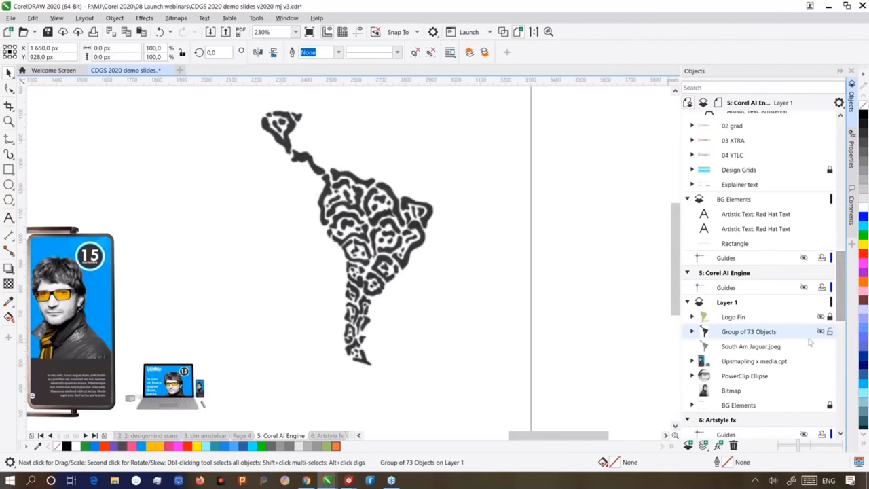
{"action": "left_click", "coordinate": [820, 346]}
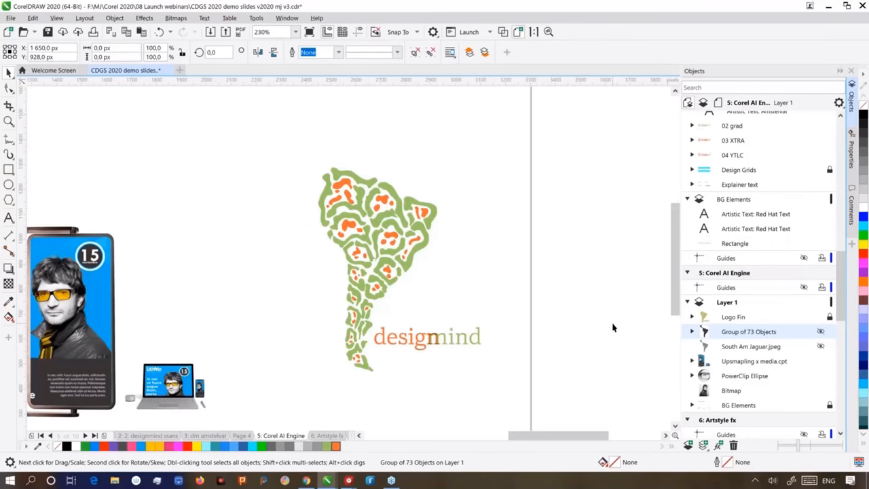
{"action": "mouse_move", "coordinate": [516, 350]}
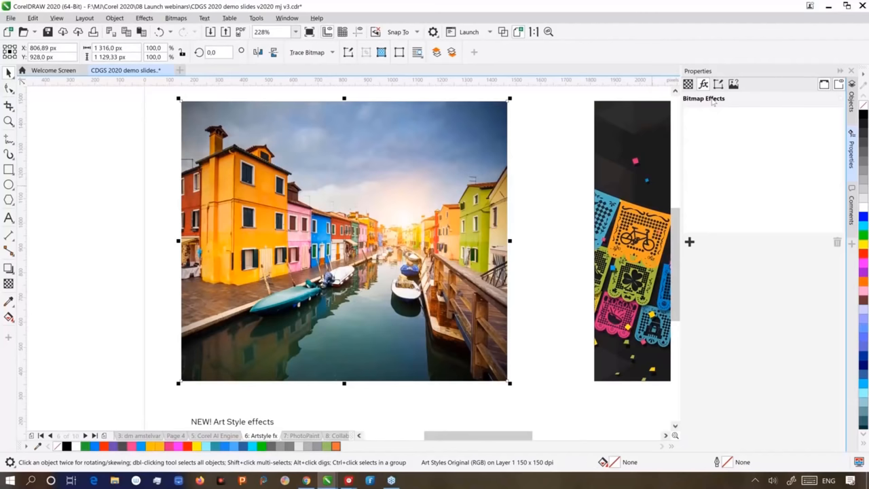
{"action": "mouse_move", "coordinate": [688, 121]}
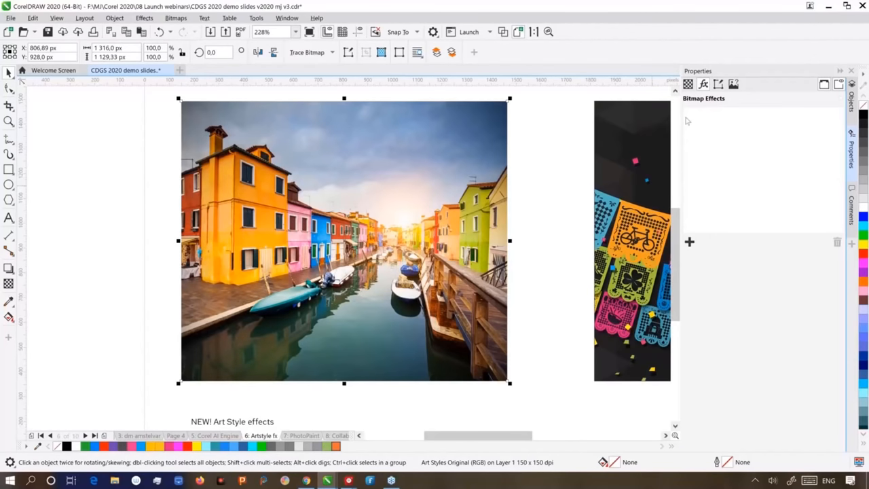
Open the Bitmap Effects list for the selected canal photo on page 6.
{"action": "left_click", "coordinate": [690, 241]}
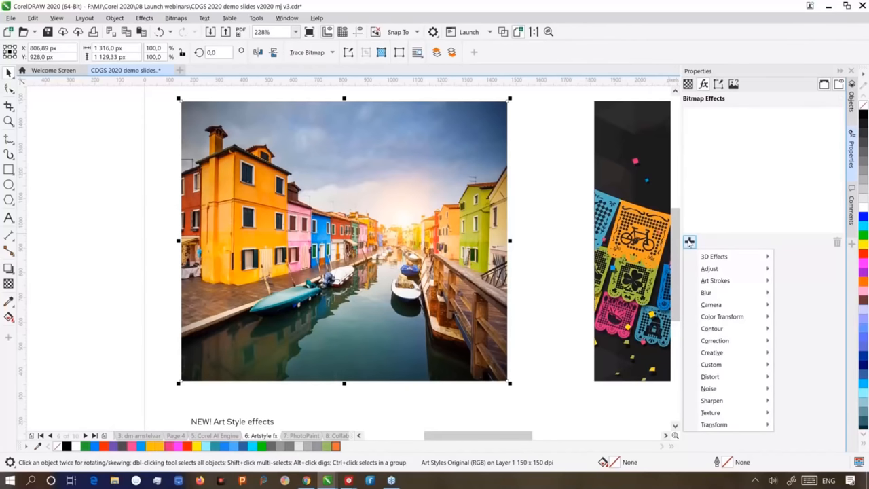
{"action": "mouse_move", "coordinate": [712, 353]}
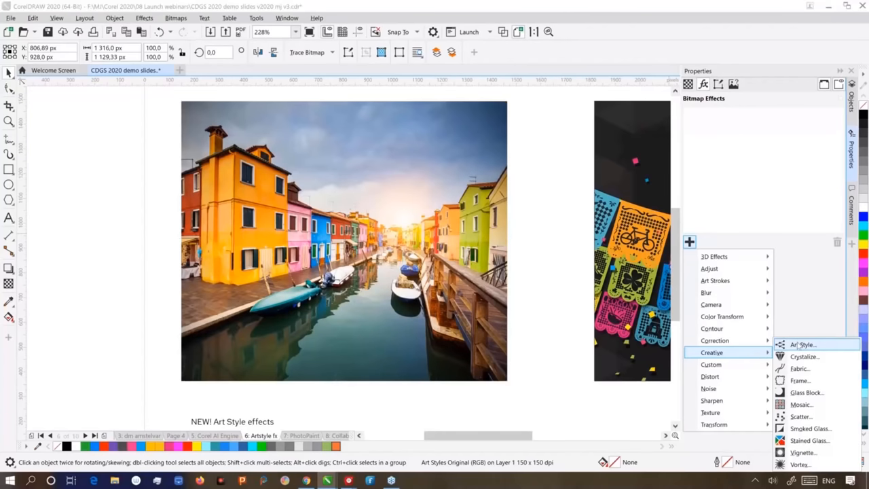
Apply the Waves Art Style effect to the canal photo at intensity 43.
{"action": "left_click", "coordinate": [803, 345]}
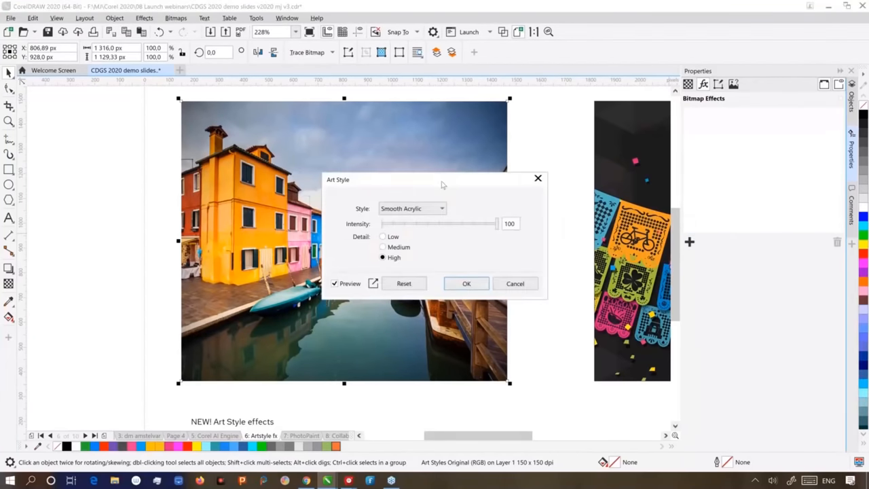
{"action": "left_click", "coordinate": [604, 176]}
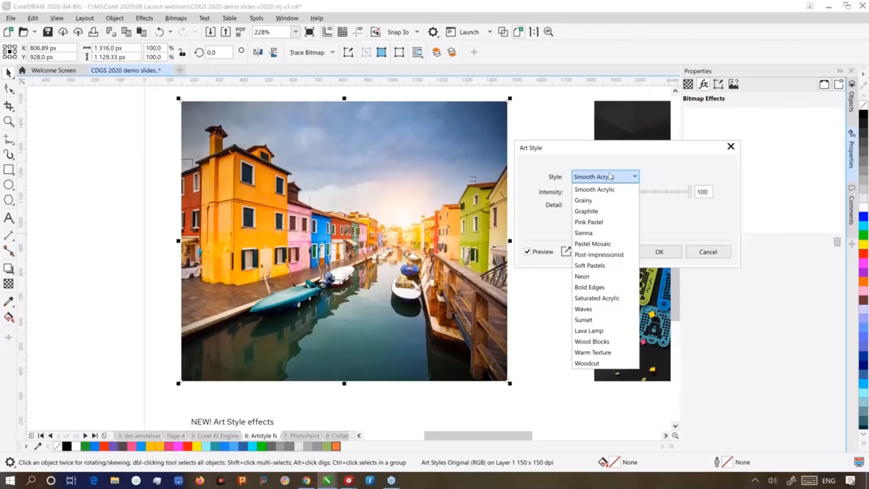
{"action": "mouse_move", "coordinate": [607, 199]}
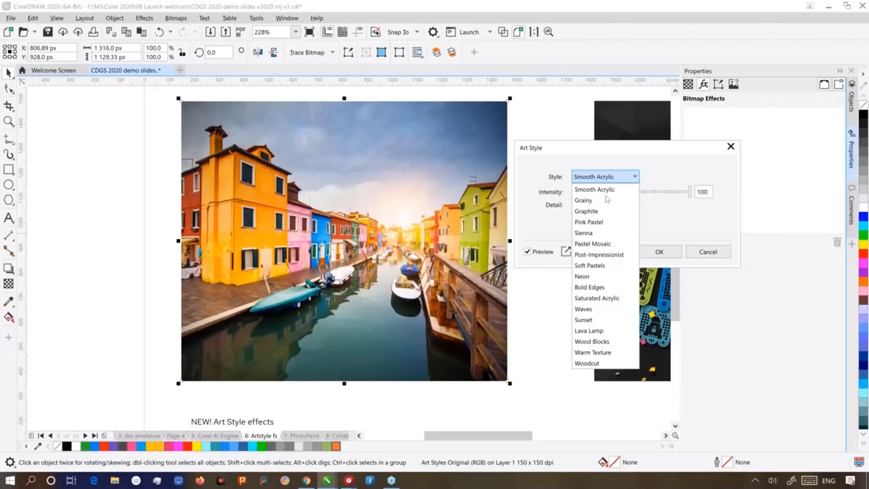
{"action": "left_click", "coordinate": [582, 308]}
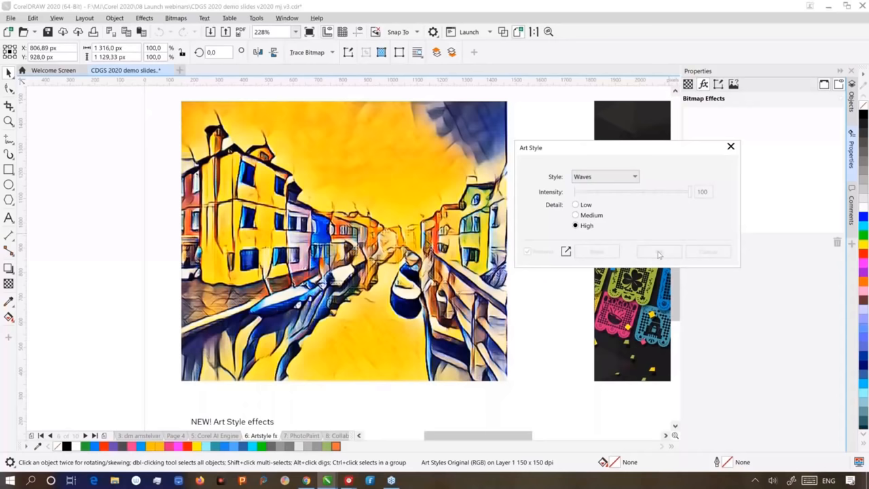
{"action": "left_click", "coordinate": [730, 146]}
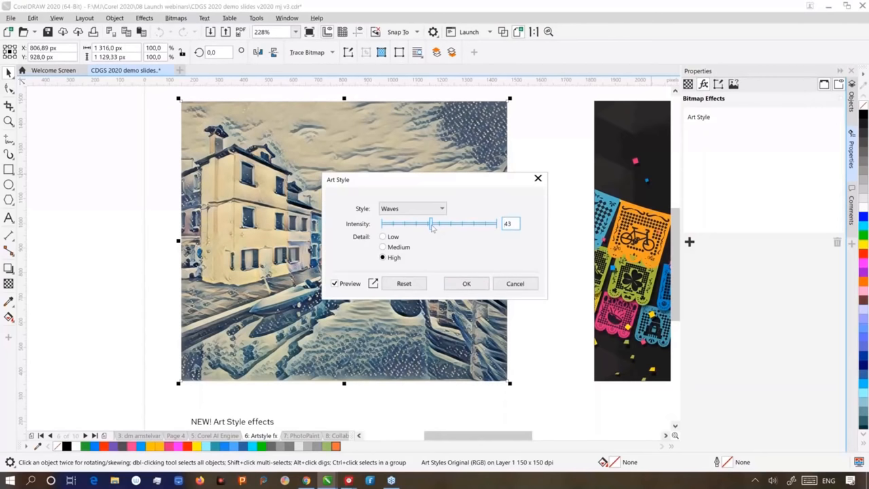
{"action": "left_click", "coordinate": [466, 283]}
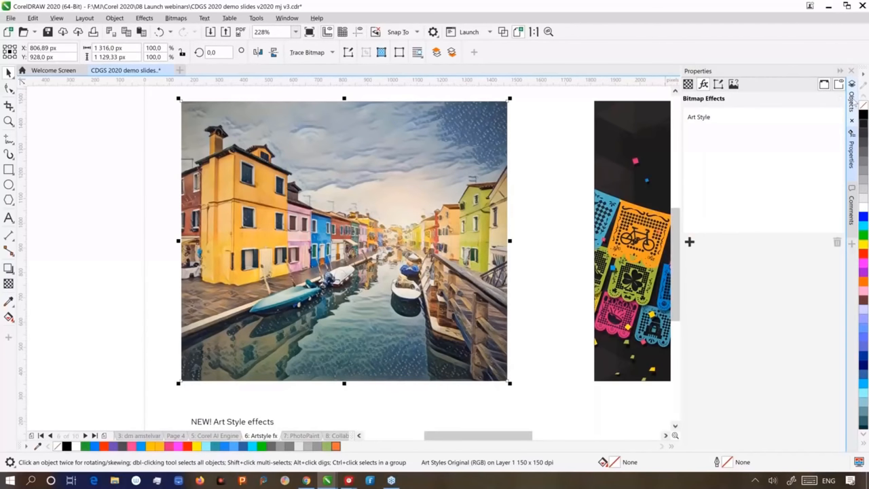
Toggle the LatinArte Imprint and art style layers to show the festival poster version.
{"action": "left_click", "coordinate": [852, 97]}
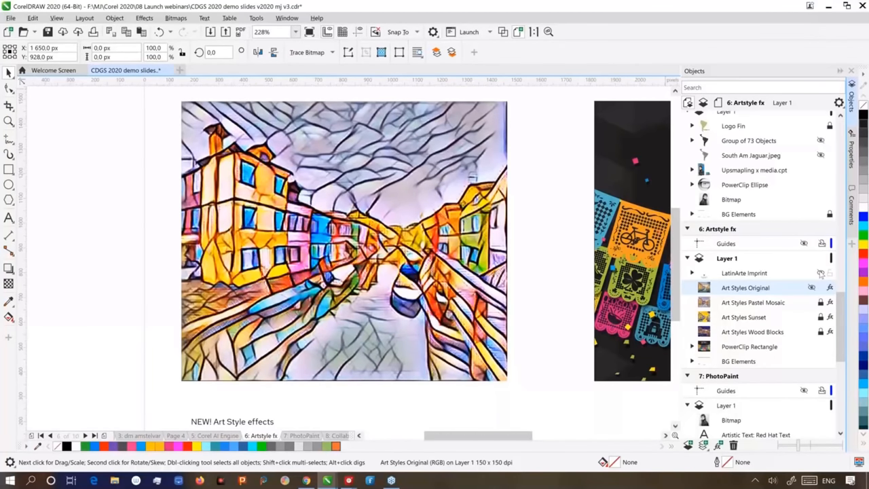
{"action": "left_click", "coordinate": [820, 273]}
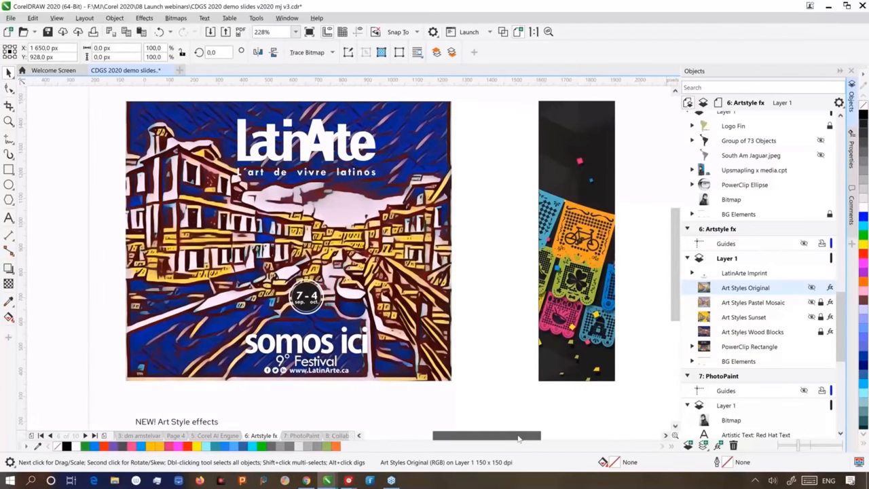
{"action": "scroll", "scroll_direction": "right", "scroll_amount": 3}
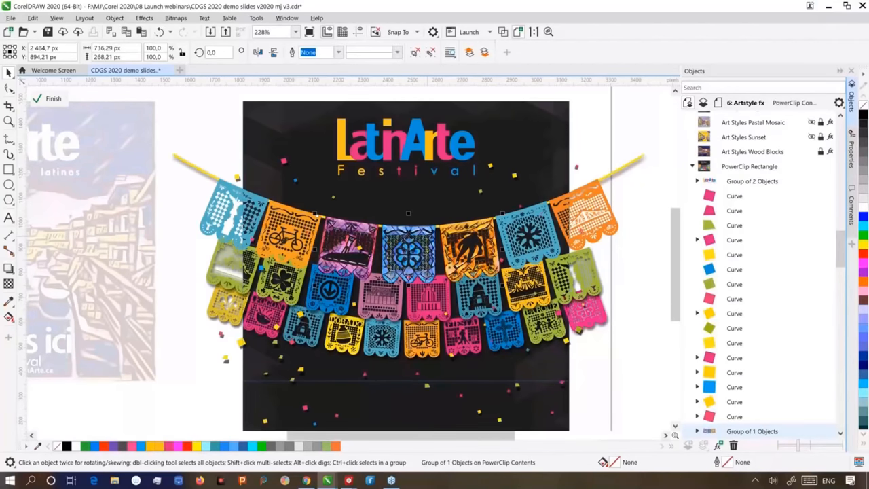
Finish PowerClip editing of the banner and go to the 7: PhotoPaint slide.
{"action": "left_click", "coordinate": [690, 241]}
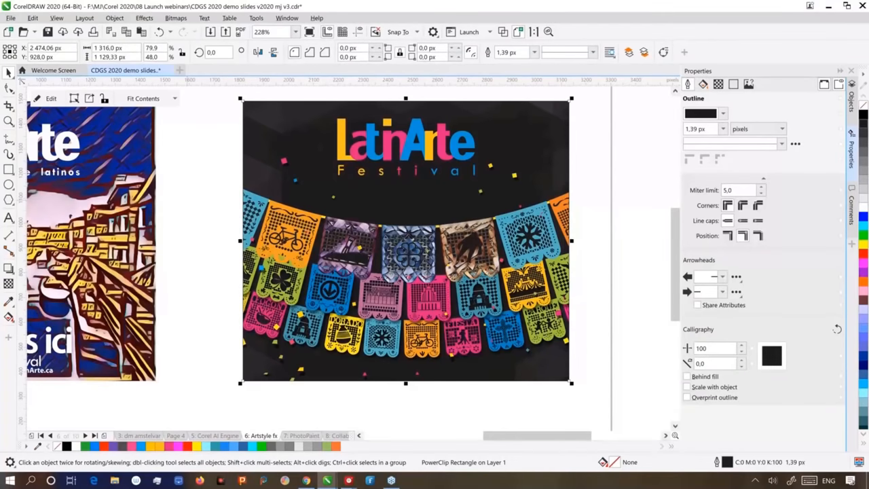
{"action": "left_click", "coordinate": [301, 435]}
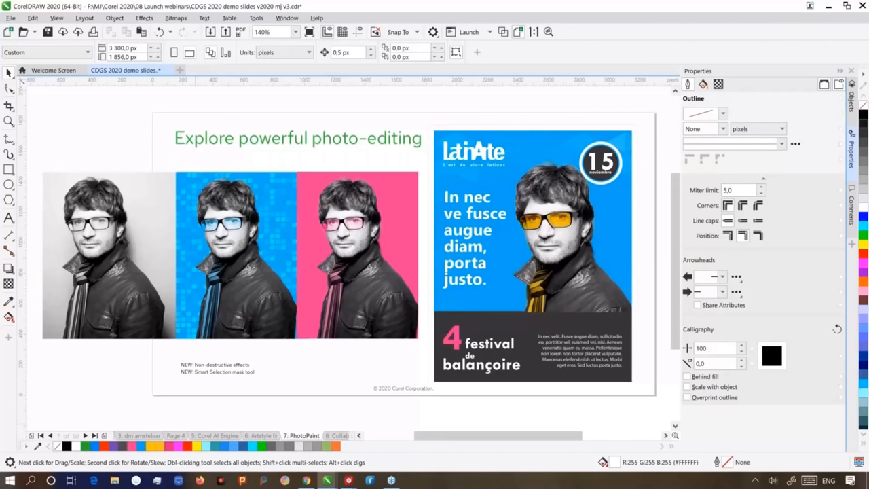
{"action": "mouse_move", "coordinate": [540, 253]}
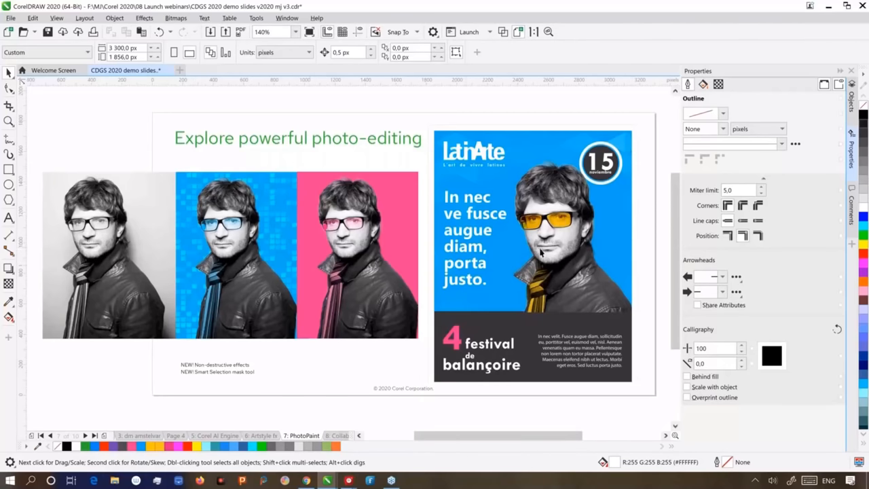
Open the greyscale portrait in Corel PHOTO-PAINT with Edit Bitmap.
{"action": "right_click", "coordinate": [102, 254]}
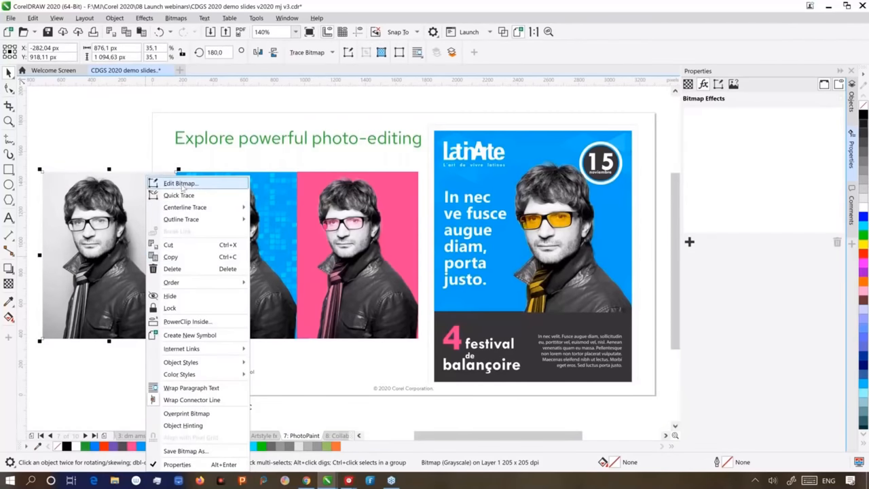
{"action": "left_click", "coordinate": [180, 183]}
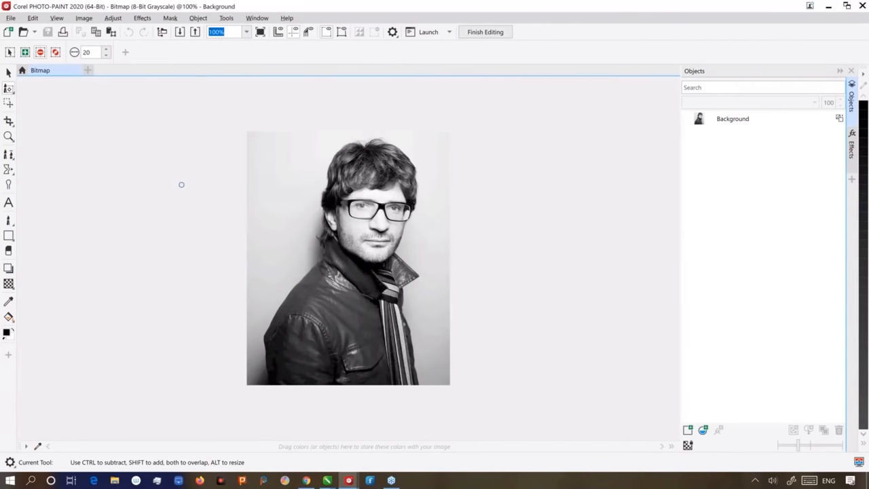
Mask the man with Smart Selection Mask and display the mask as an overlay.
{"action": "left_click", "coordinate": [9, 89]}
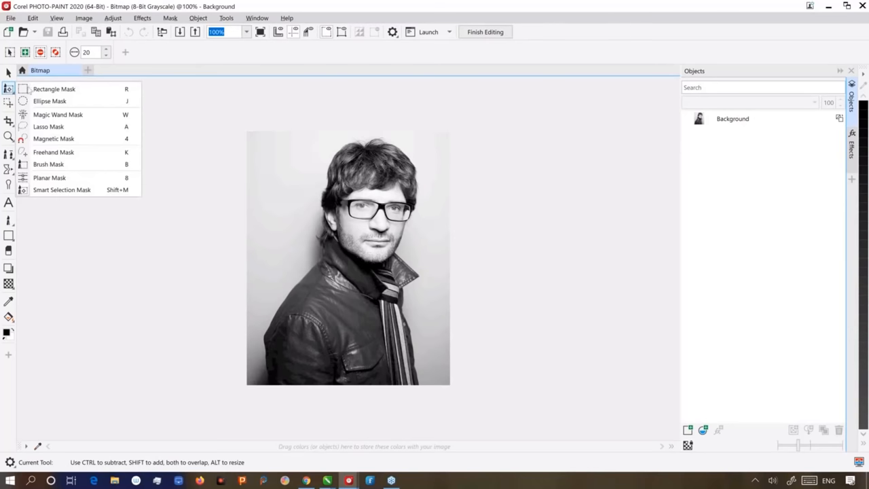
{"action": "mouse_move", "coordinate": [70, 189]}
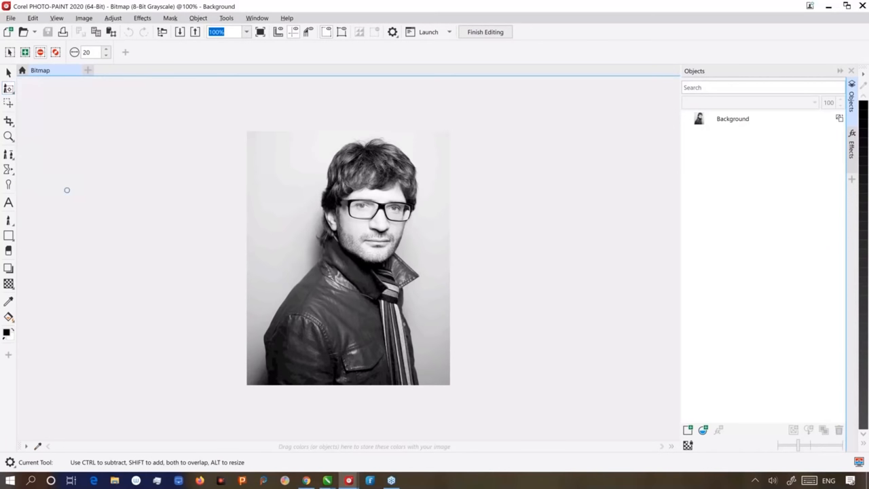
{"action": "mouse_move", "coordinate": [368, 385]}
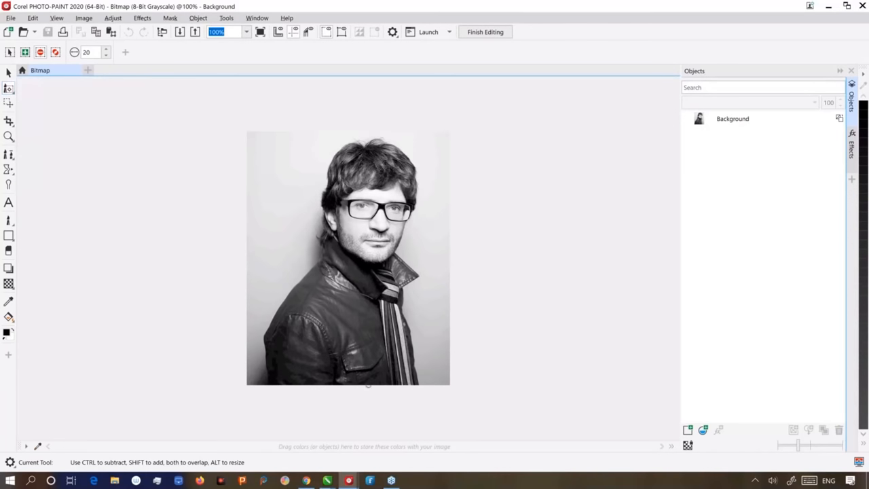
{"action": "mouse_move", "coordinate": [443, 384]}
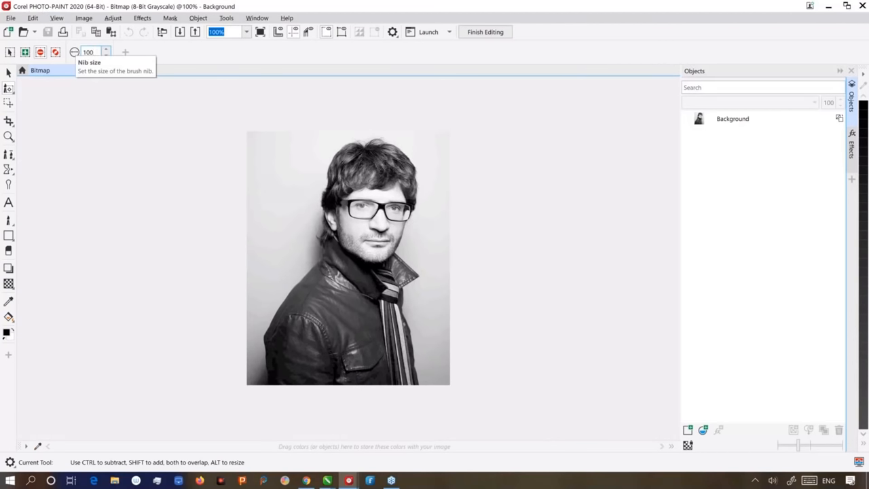
{"action": "mouse_move", "coordinate": [441, 357]}
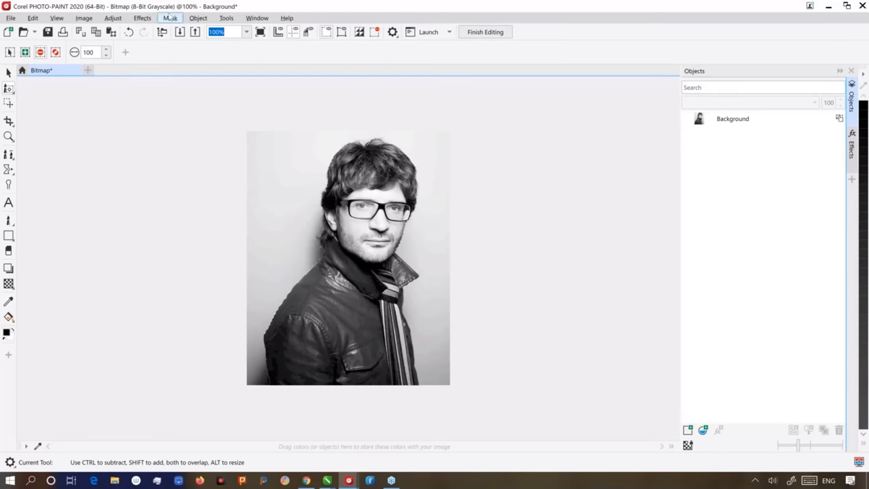
{"action": "left_click", "coordinate": [170, 18]}
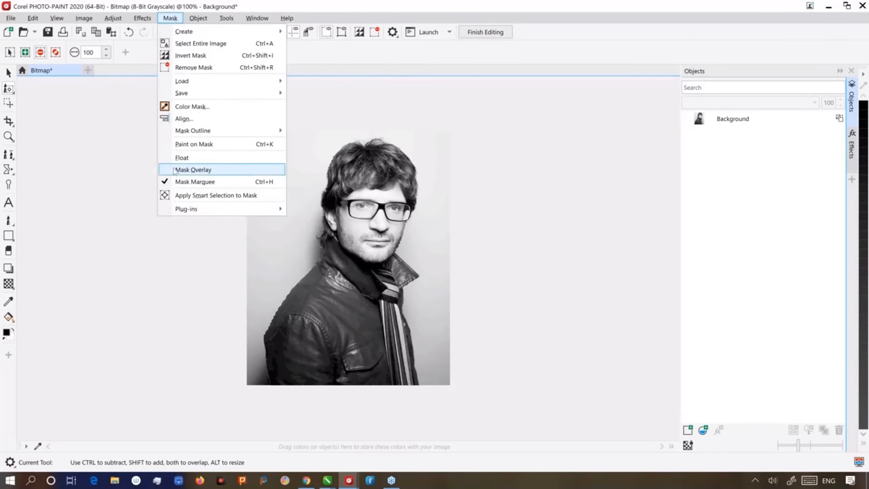
{"action": "left_click", "coordinate": [193, 169]}
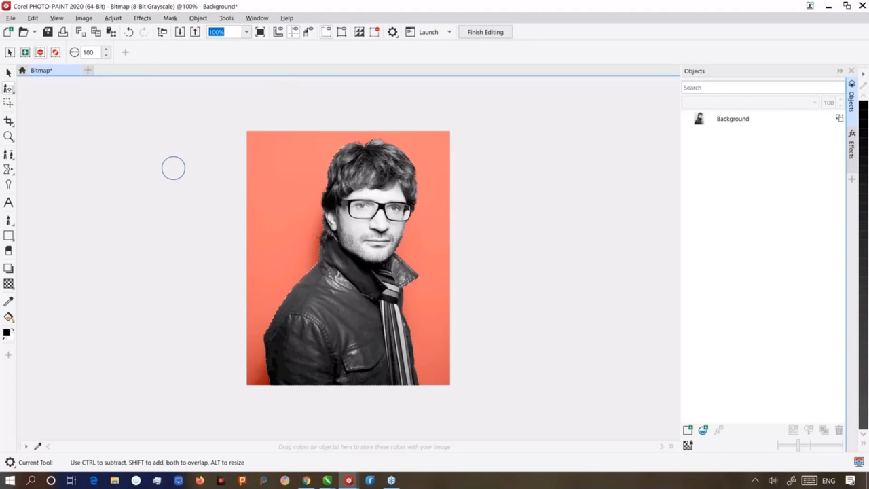
{"action": "mouse_move", "coordinate": [408, 147]}
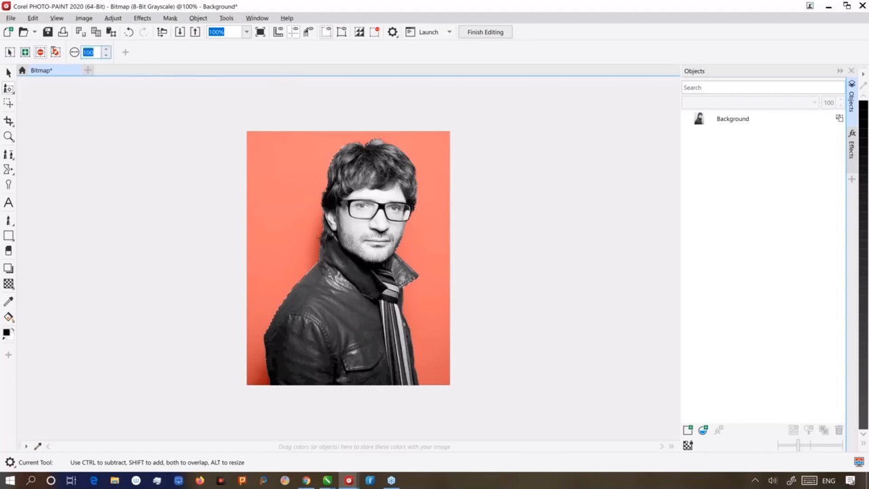
{"action": "mouse_move", "coordinate": [55, 51]}
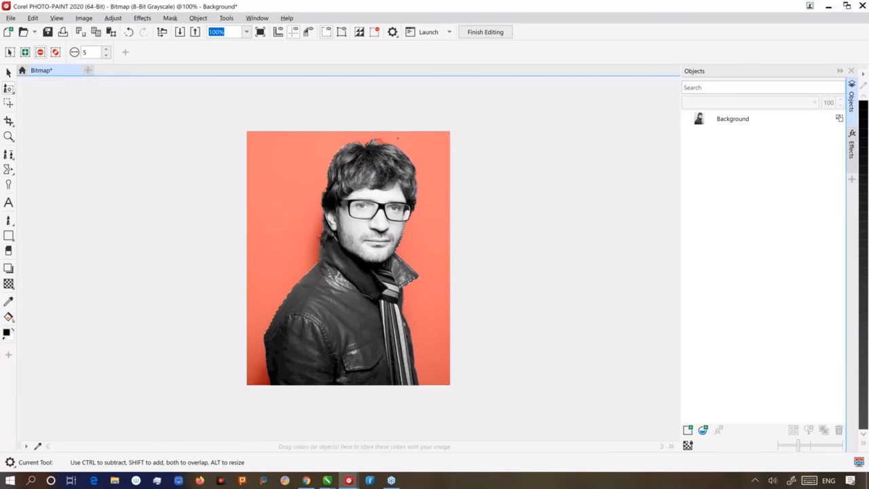
{"action": "left_click", "coordinate": [169, 18]}
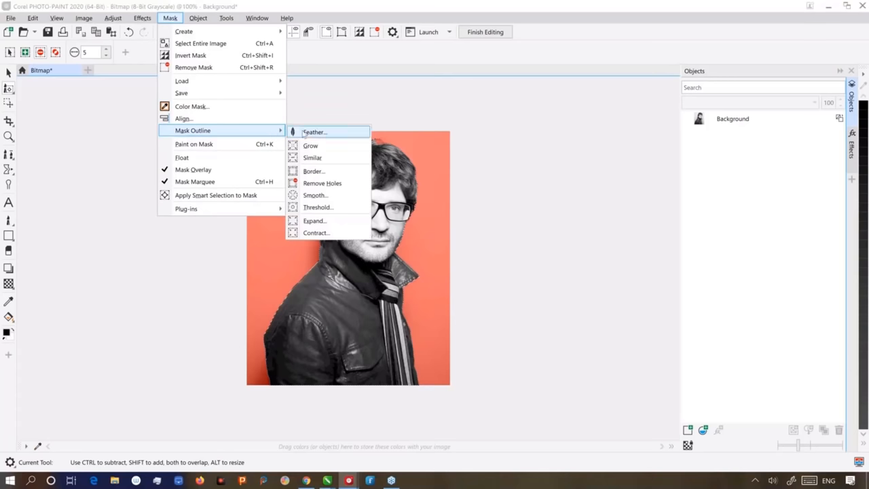
Feather the mask outline and bring up options for the new Object 1.
{"action": "left_click", "coordinate": [313, 132]}
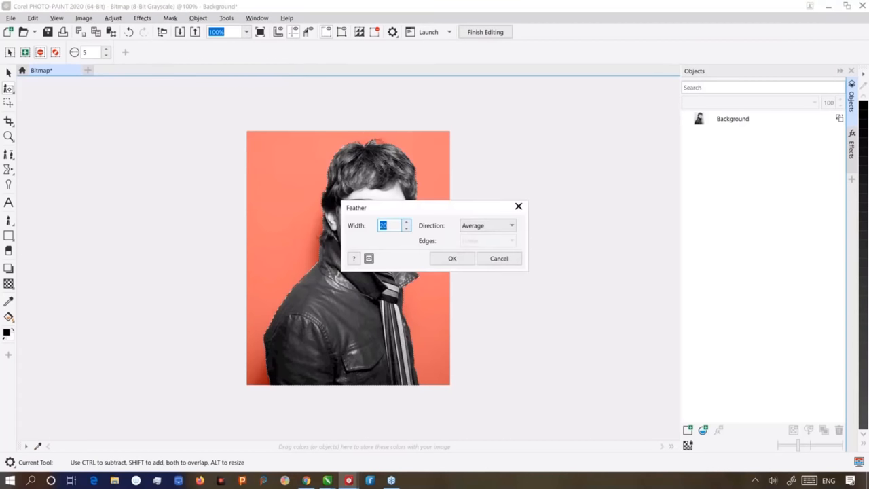
{"action": "left_click", "coordinate": [451, 258]}
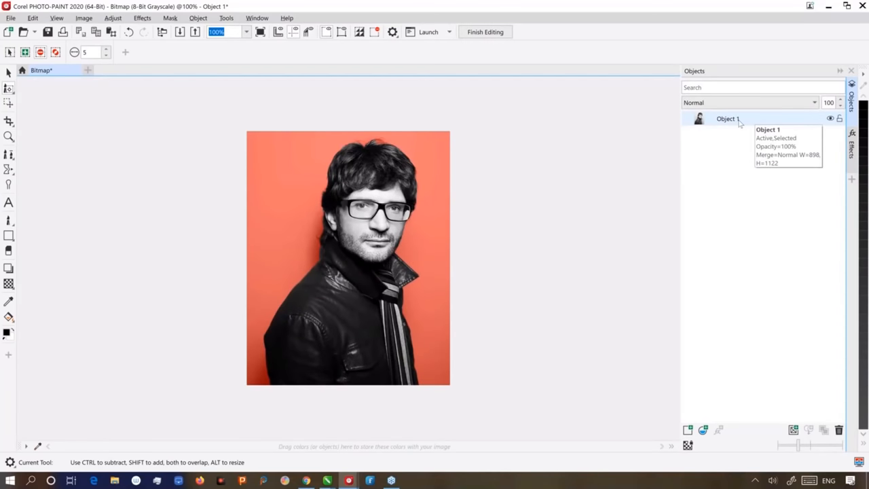
{"action": "right_click", "coordinate": [727, 118]}
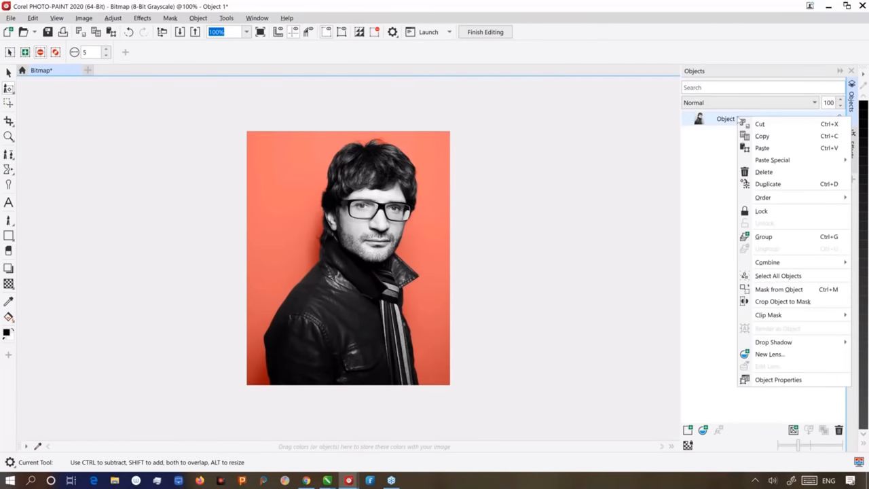
{"action": "mouse_move", "coordinate": [767, 262]}
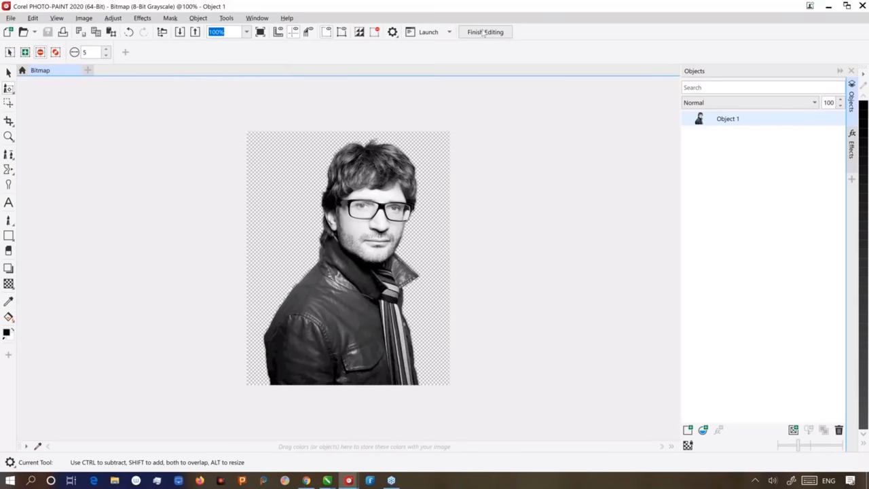
Finish editing to return the cut-out portrait to the CorelDRAW slide.
{"action": "left_click", "coordinate": [485, 32]}
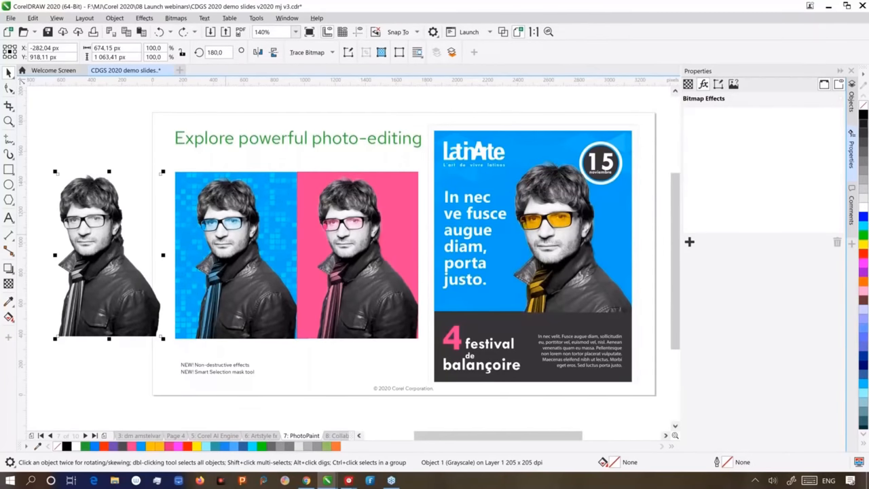
{"action": "mouse_move", "coordinate": [311, 337]}
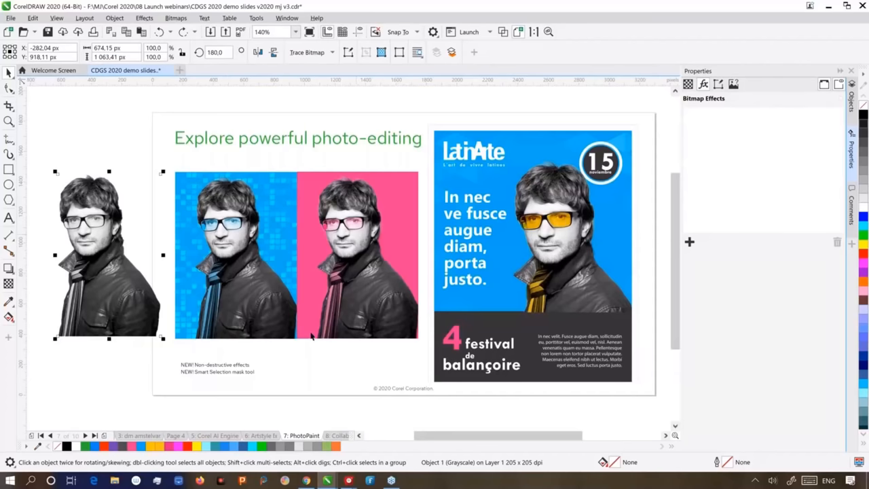
{"action": "mouse_move", "coordinate": [286, 237]}
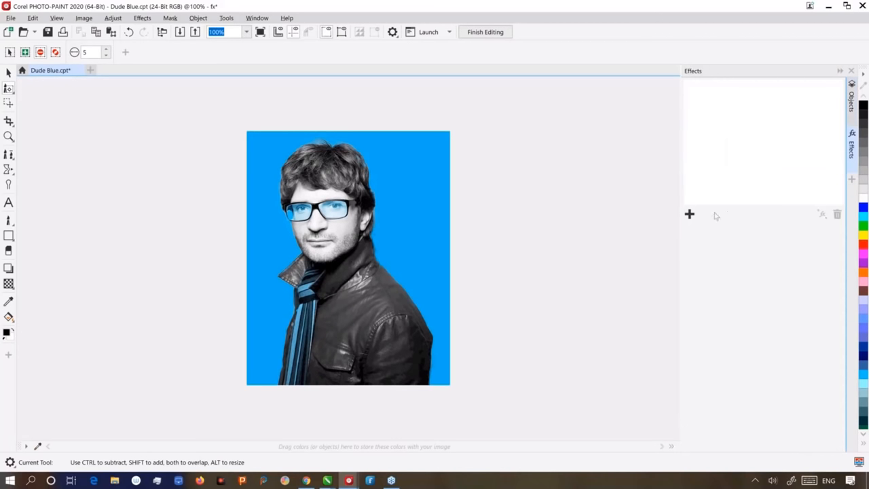
Apply a Fabric Quilt effect with lower completion and larger squares to the fx layer.
{"action": "left_click", "coordinate": [689, 214]}
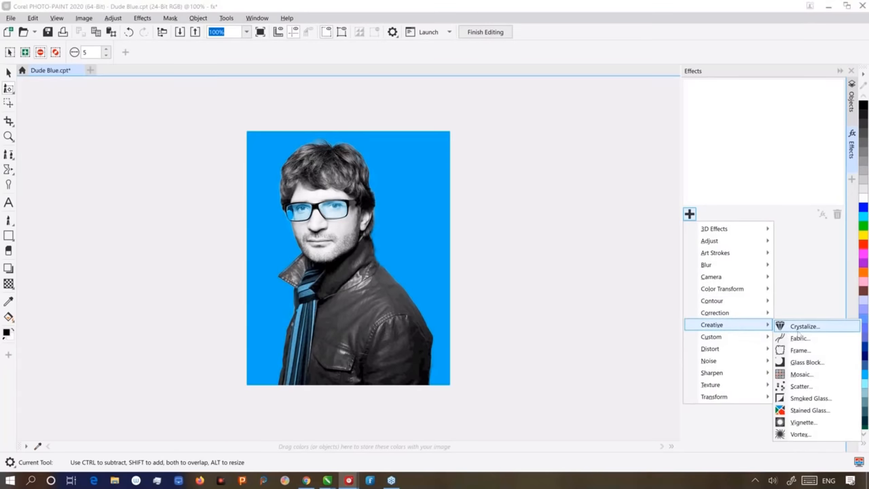
{"action": "left_click", "coordinate": [799, 338]}
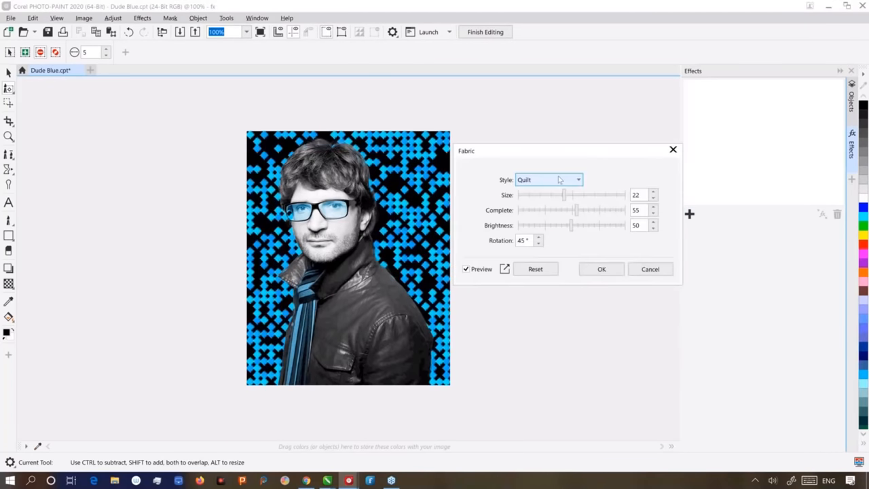
{"action": "left_click_drag", "start_coordinate": [572, 209], "coordinate": [570, 210]}
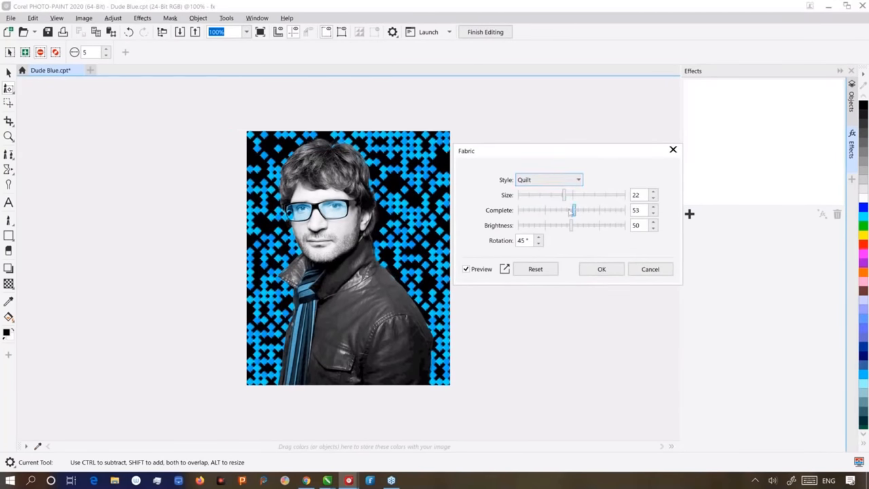
{"action": "left_click_drag", "start_coordinate": [564, 195], "coordinate": [594, 195]}
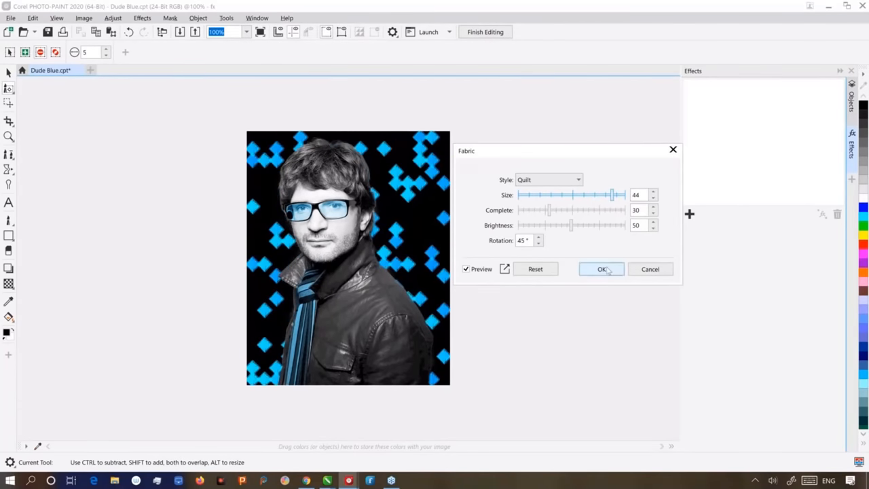
{"action": "left_click", "coordinate": [601, 269]}
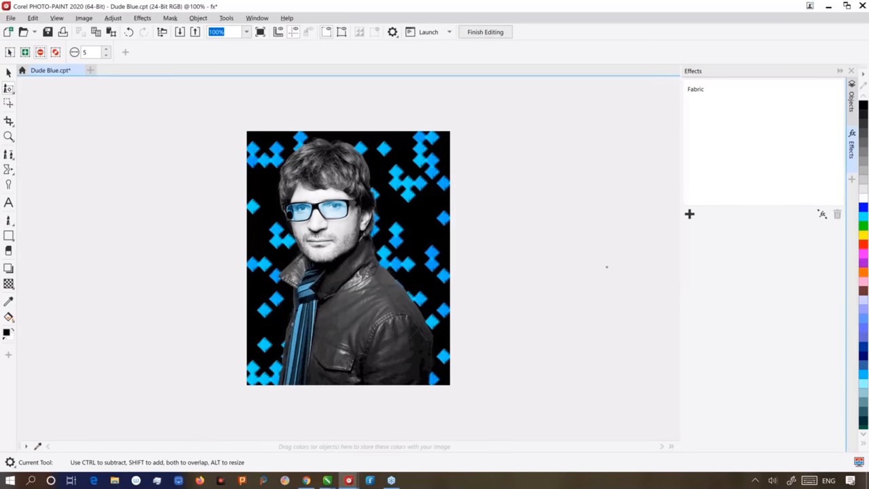
Try Saturation, Screen and Overlay on the fx layer, keep Add, and save the bitmap.
{"action": "left_click", "coordinate": [852, 89]}
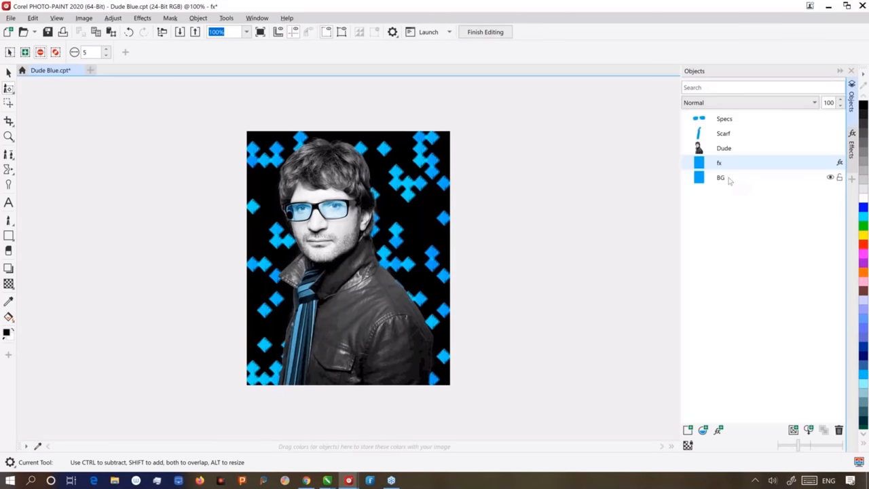
{"action": "mouse_move", "coordinate": [728, 163]}
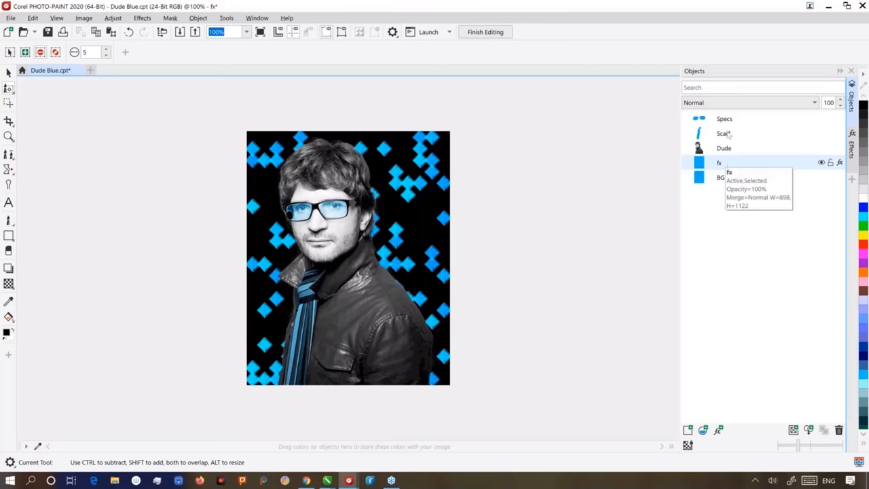
{"action": "left_click", "coordinate": [747, 103]}
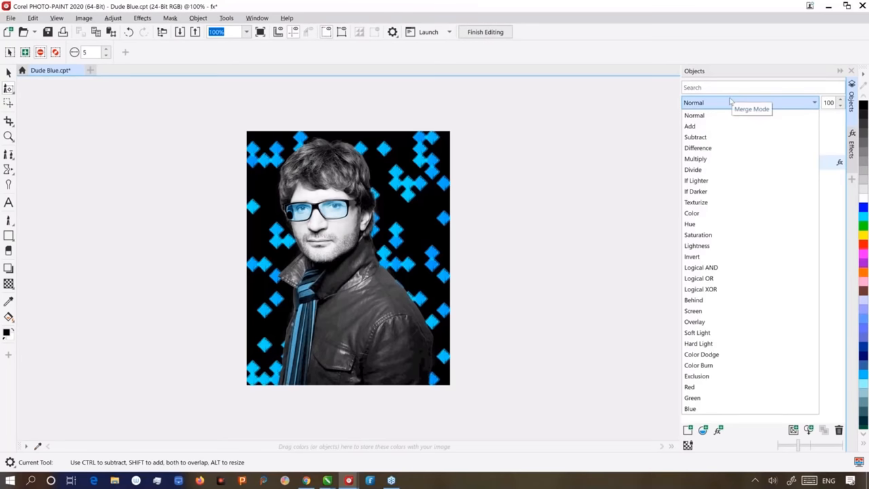
{"action": "mouse_move", "coordinate": [731, 126]}
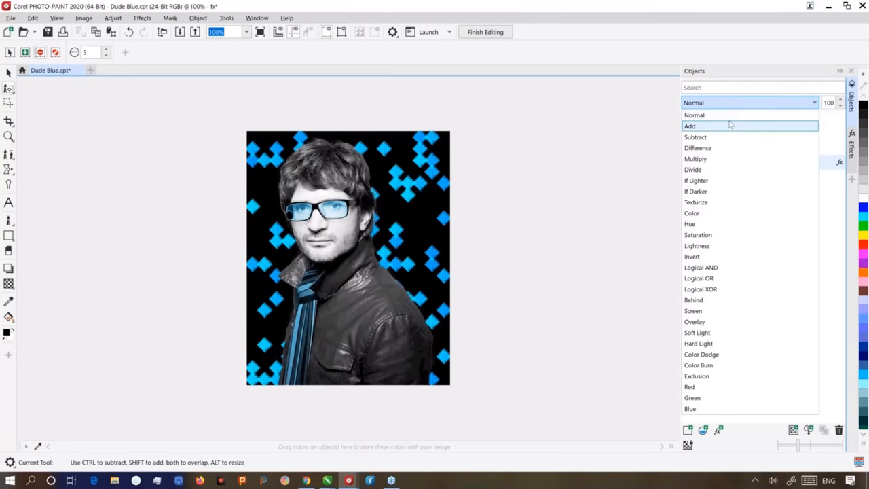
{"action": "left_click", "coordinate": [690, 126]}
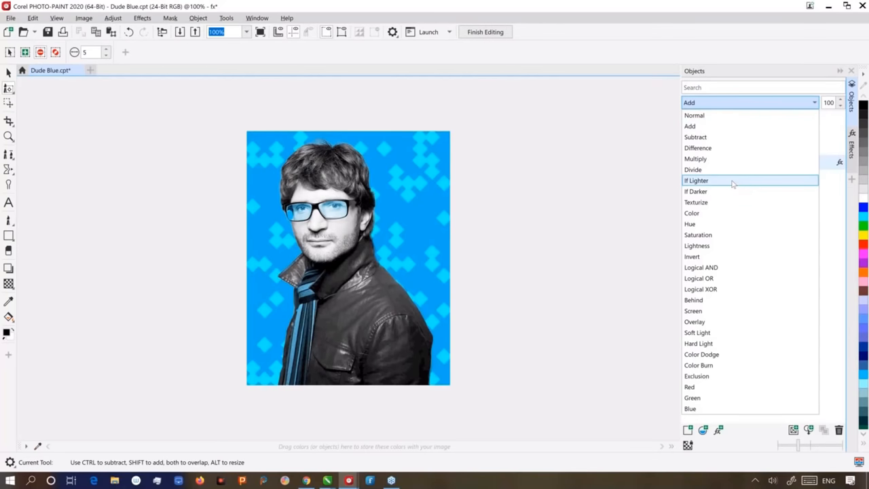
{"action": "left_click", "coordinate": [698, 234]}
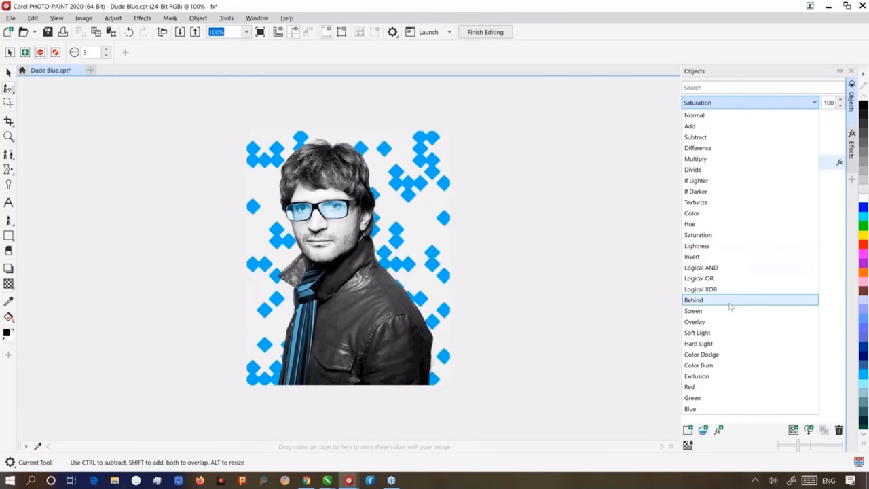
{"action": "left_click", "coordinate": [693, 311]}
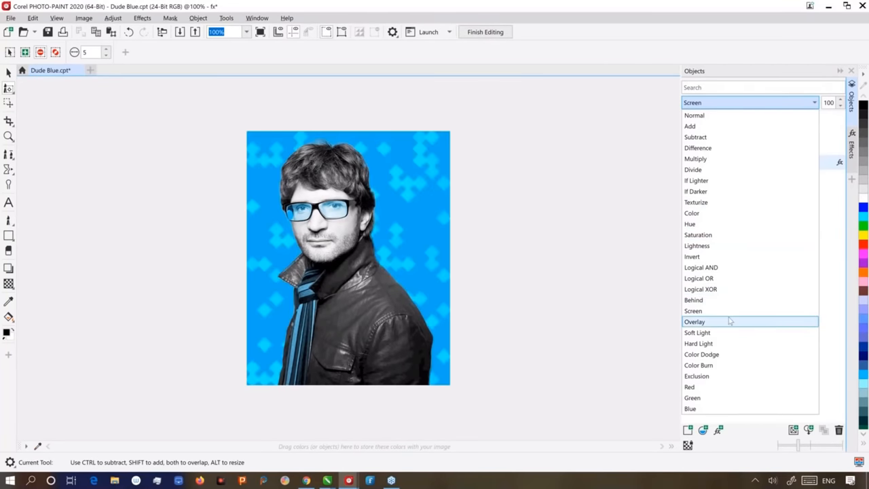
{"action": "left_click", "coordinate": [695, 321]}
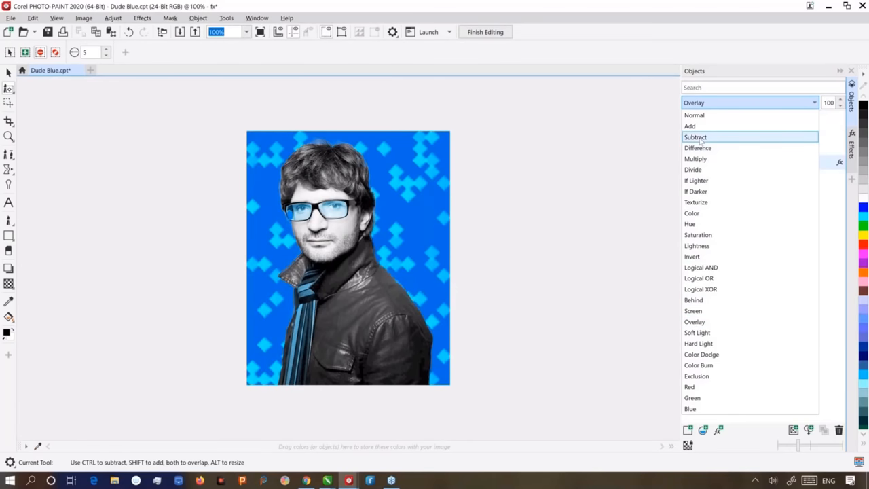
{"action": "left_click", "coordinate": [690, 126]}
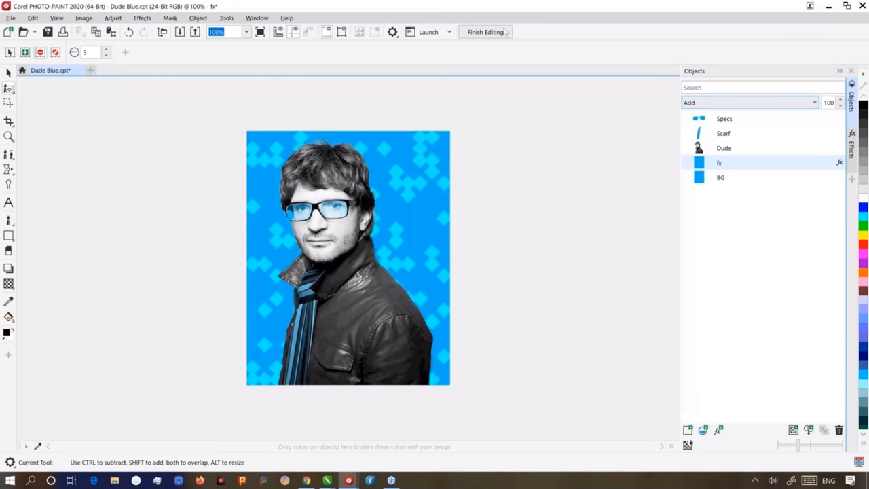
{"action": "left_click", "coordinate": [485, 31]}
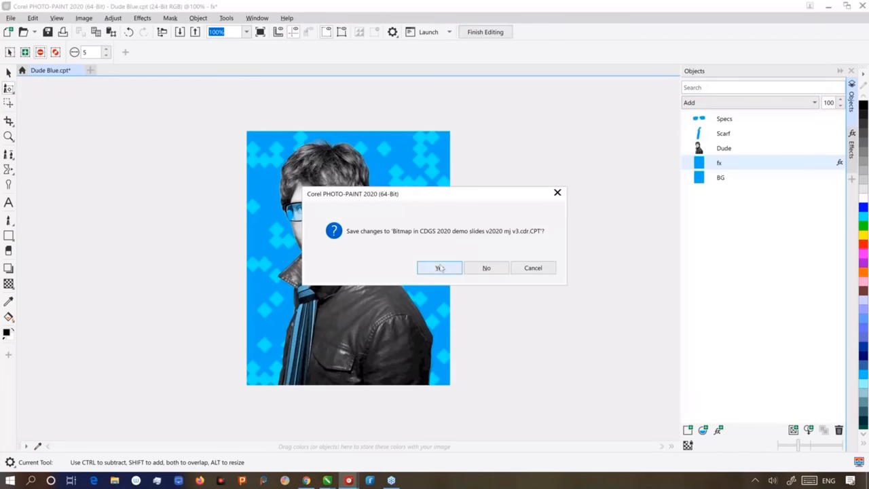
{"action": "left_click", "coordinate": [439, 268]}
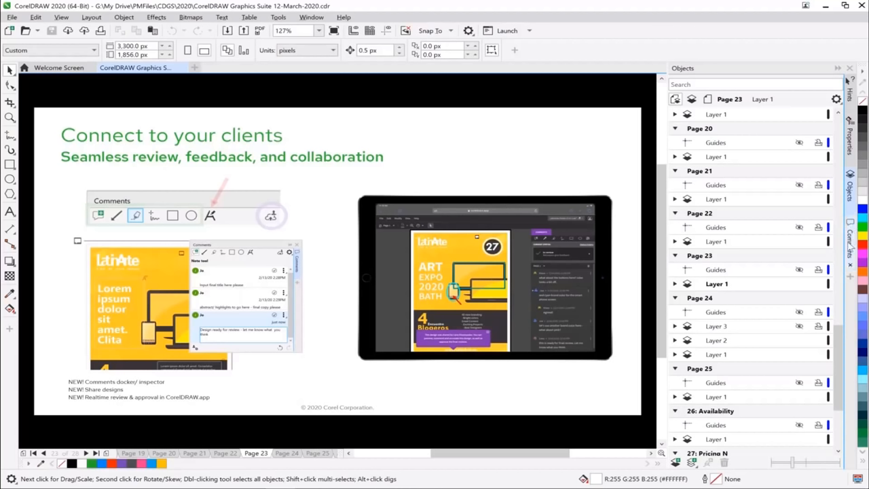
Show the Comments docker and select the first 'CorelDRAW says' markup comment.
{"action": "left_click", "coordinate": [850, 237]}
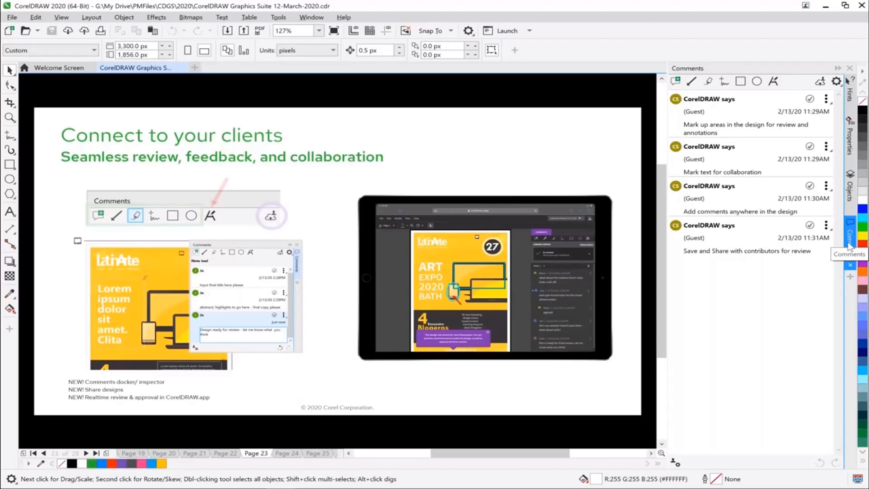
{"action": "mouse_move", "coordinate": [163, 210]}
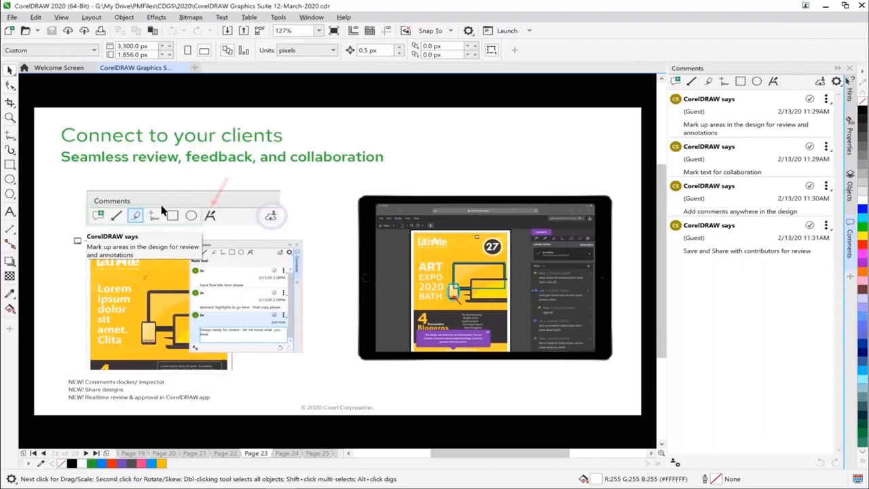
{"action": "left_click", "coordinate": [143, 215]}
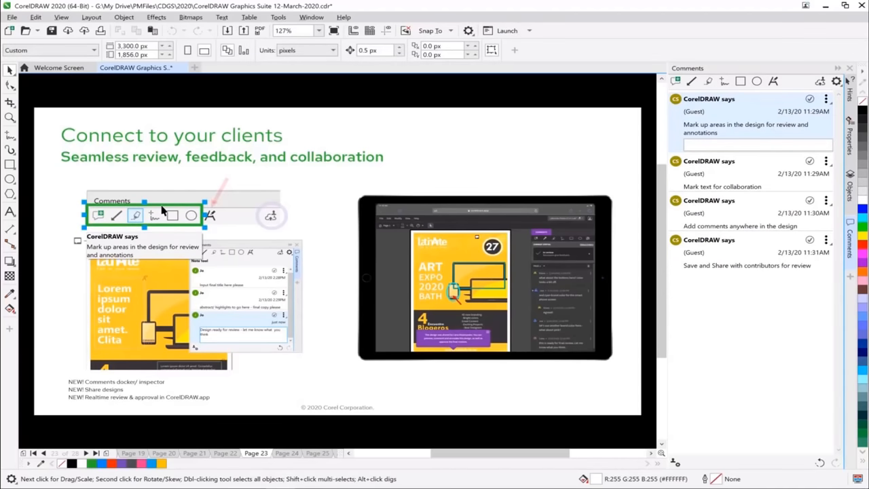
{"action": "mouse_move", "coordinate": [68, 219]}
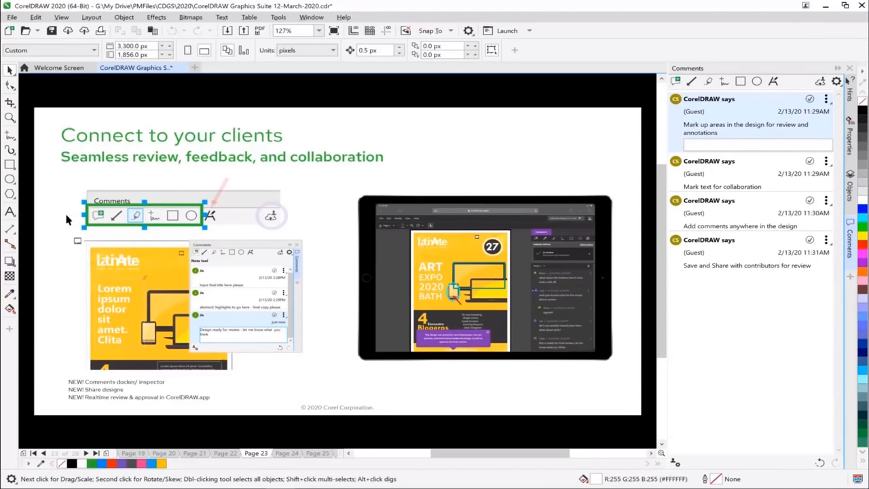
{"action": "mouse_move", "coordinate": [78, 243]}
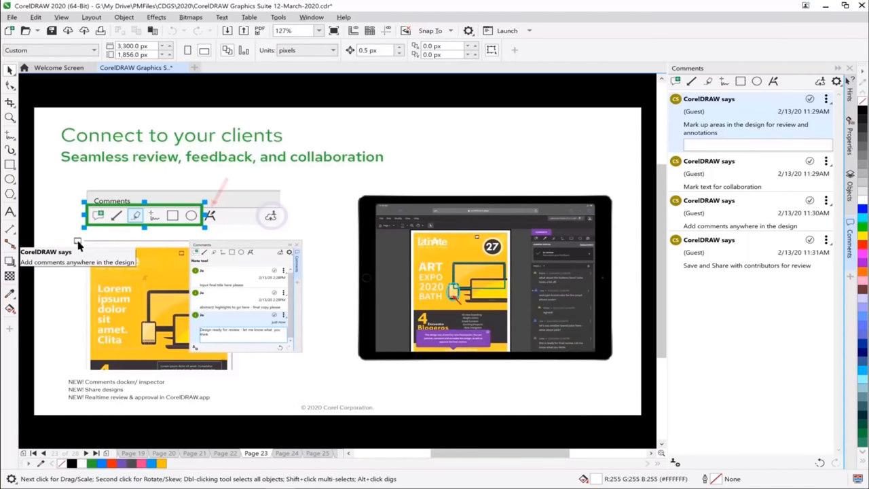
{"action": "mouse_move", "coordinate": [553, 338]}
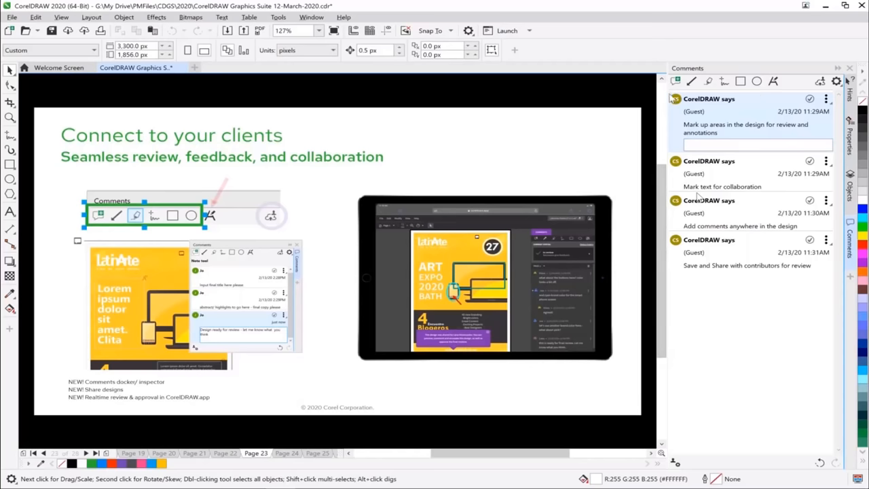
{"action": "mouse_move", "coordinate": [700, 197]}
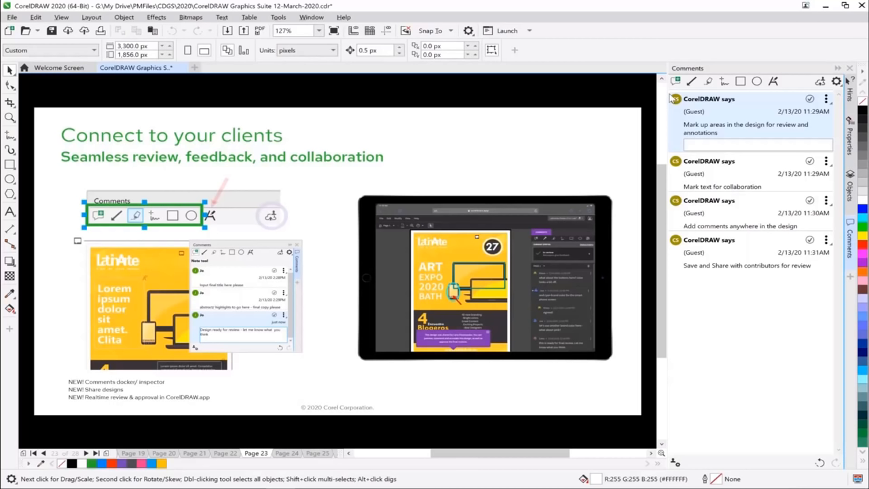
{"action": "mouse_move", "coordinate": [785, 86]}
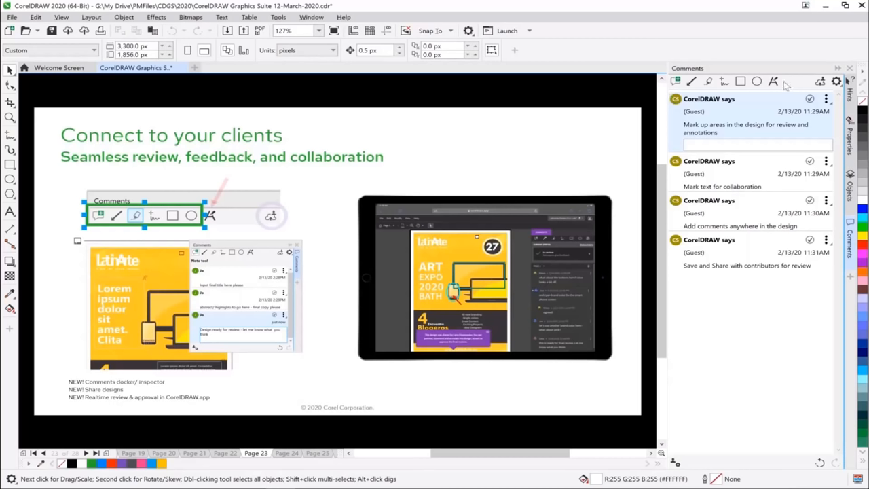
{"action": "mouse_move", "coordinate": [774, 81]}
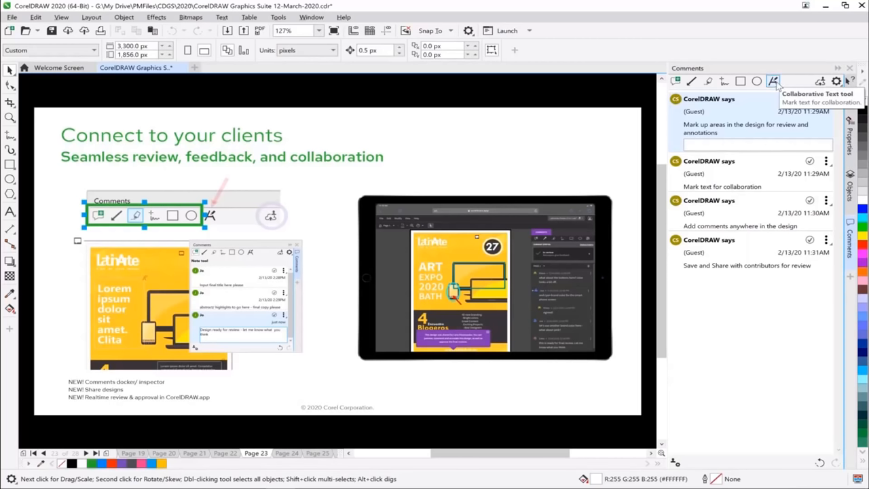
{"action": "mouse_move", "coordinate": [221, 197]}
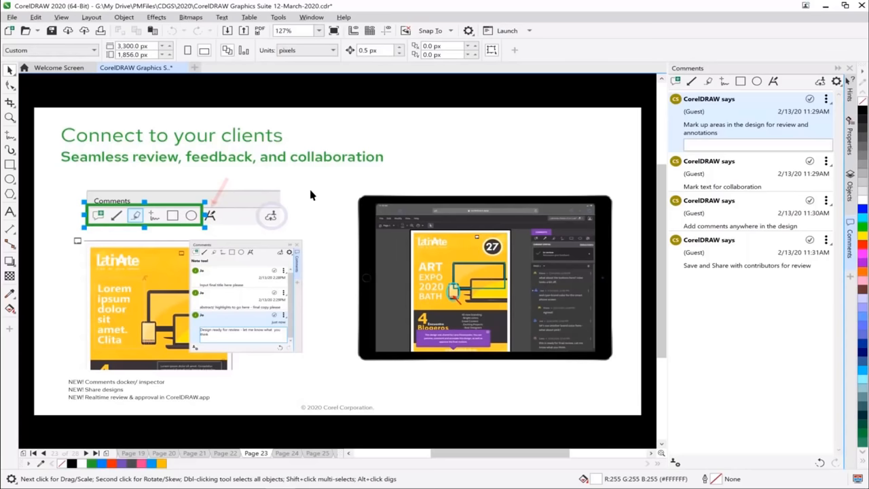
{"action": "mouse_move", "coordinate": [272, 216]}
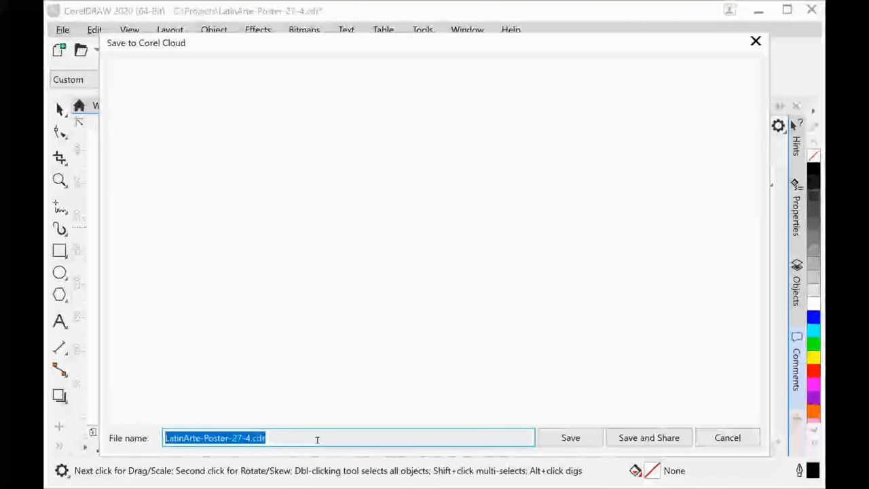
Save the poster to the cloud and let anyone with the link review it.
{"action": "left_click", "coordinate": [648, 438]}
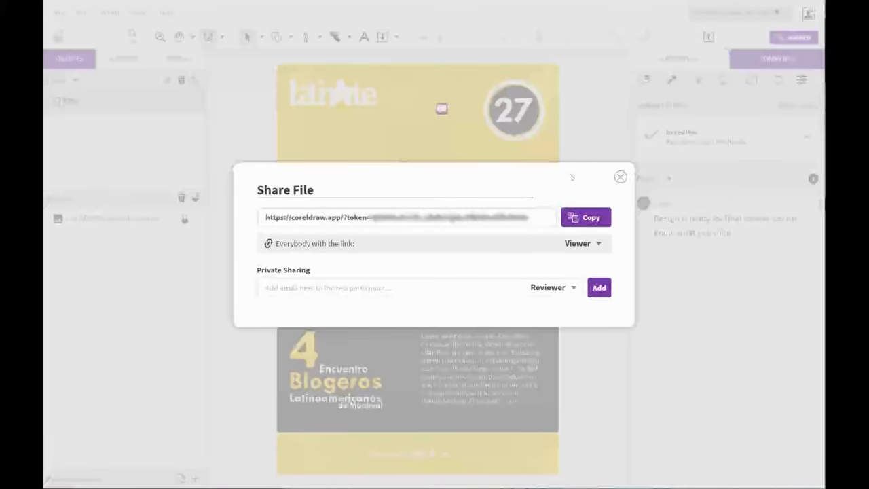
{"action": "left_click", "coordinate": [581, 244]}
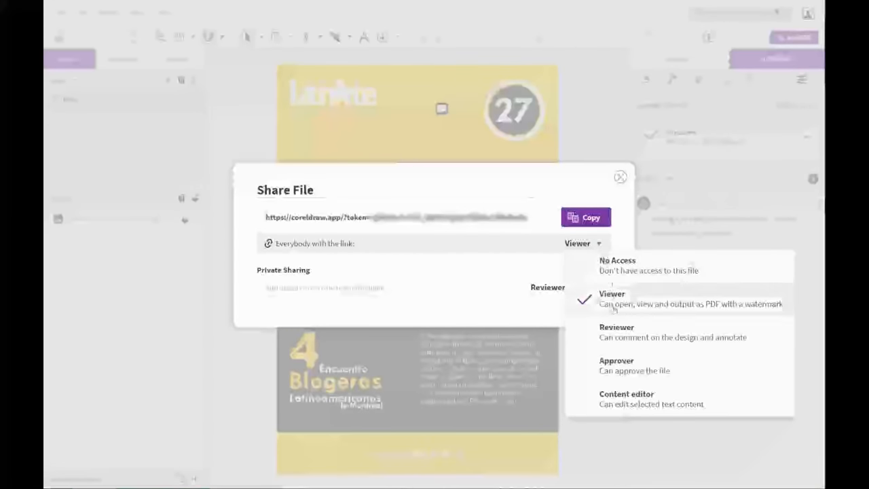
{"action": "left_click", "coordinate": [617, 332]}
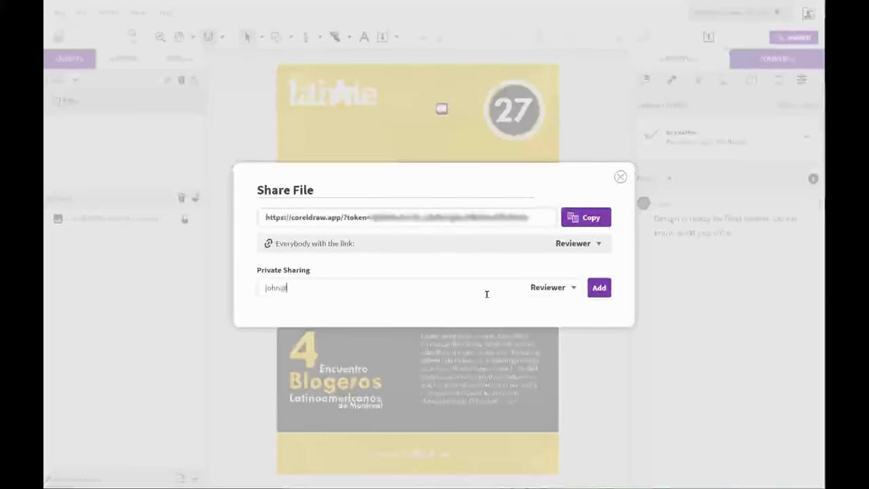
{"action": "left_click", "coordinate": [552, 287]}
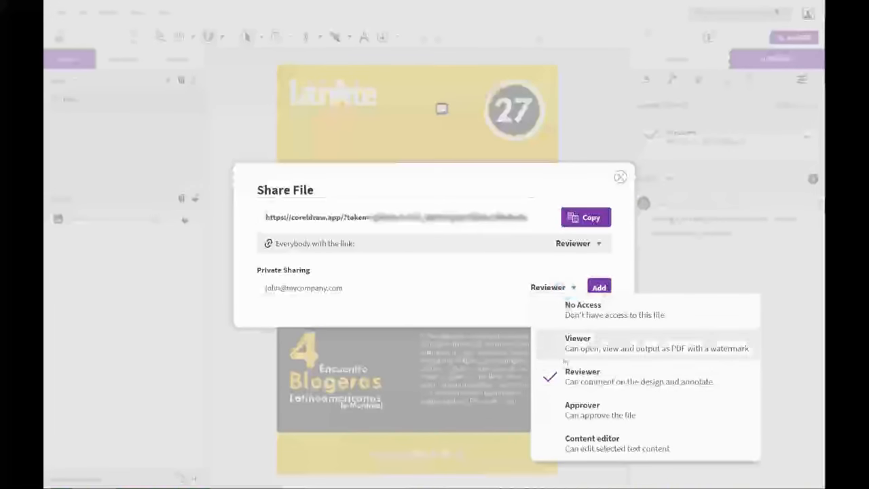
{"action": "left_click", "coordinate": [582, 404]}
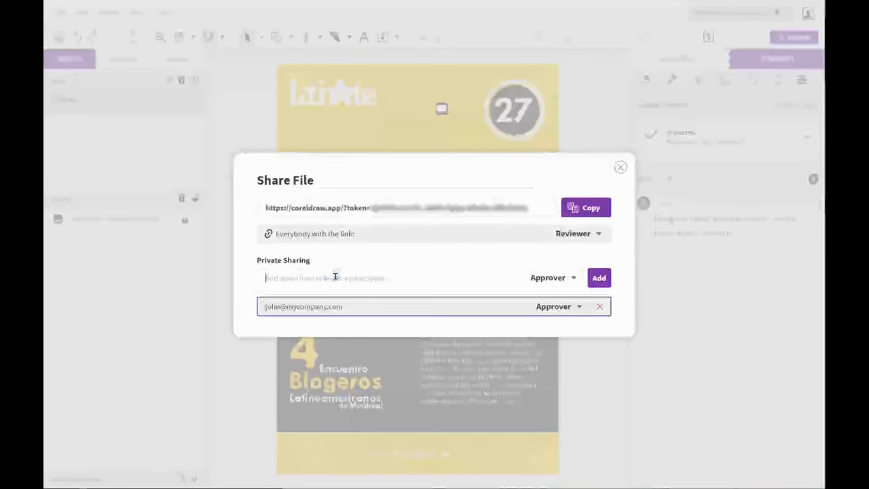
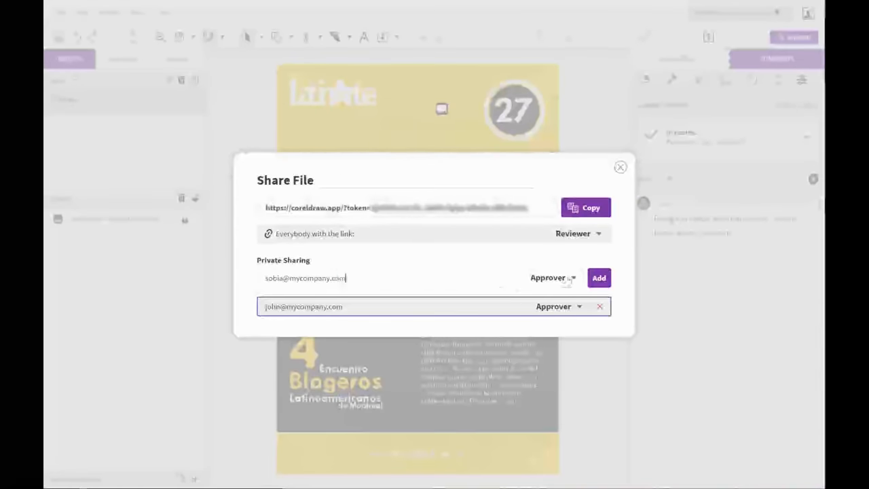
{"action": "left_click", "coordinate": [599, 278]}
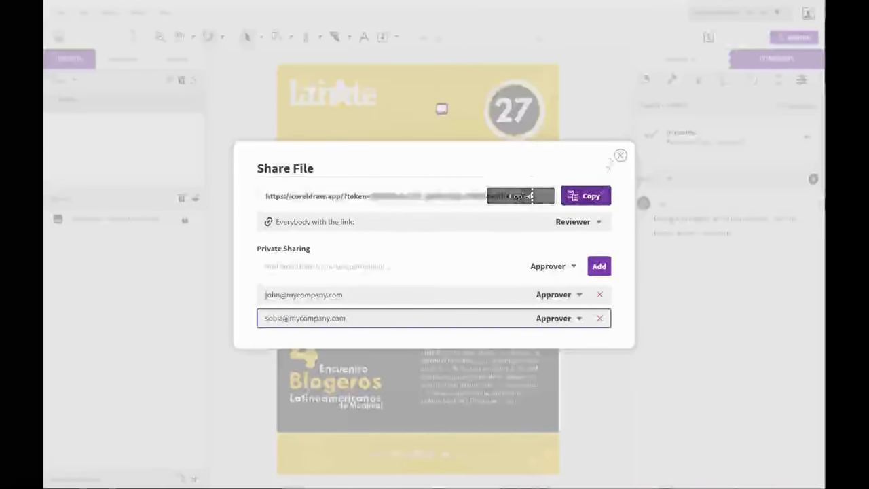
{"action": "left_click", "coordinate": [598, 265]}
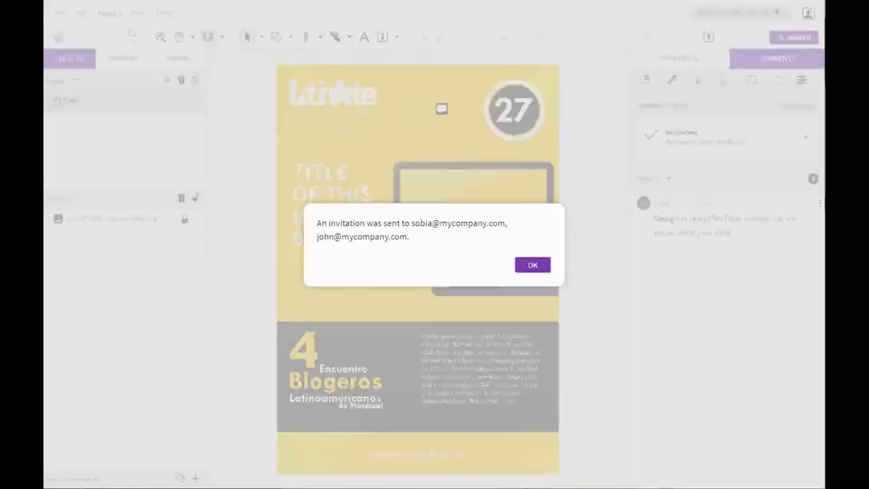
{"action": "left_click", "coordinate": [533, 265]}
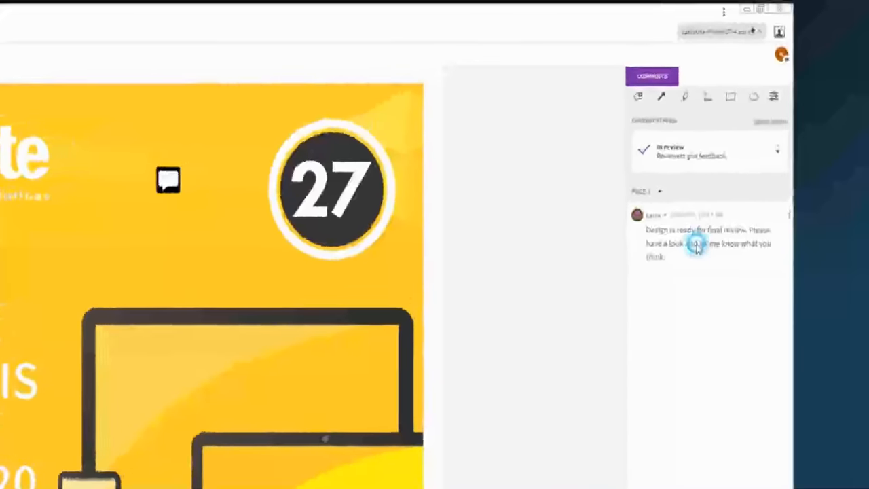
Reply to the design review comment with 'Wow - the new design' praise.
{"action": "left_click", "coordinate": [700, 243]}
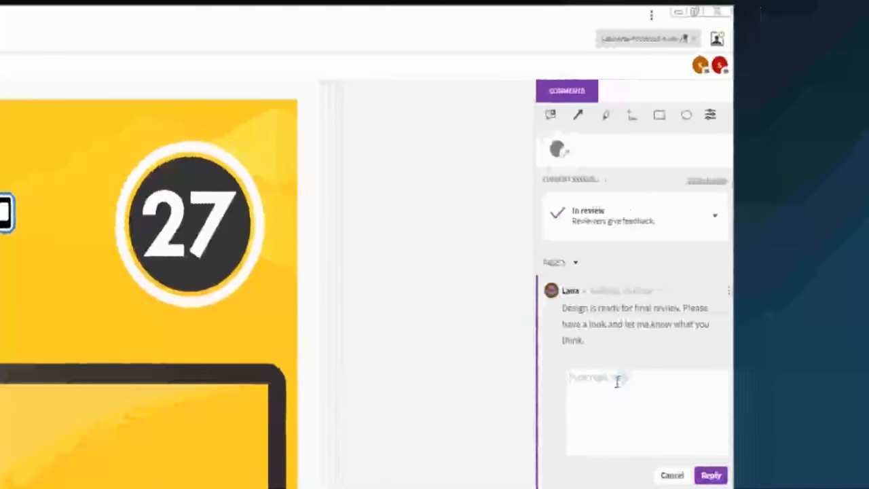
{"action": "type", "text": "Wow - the new design"}
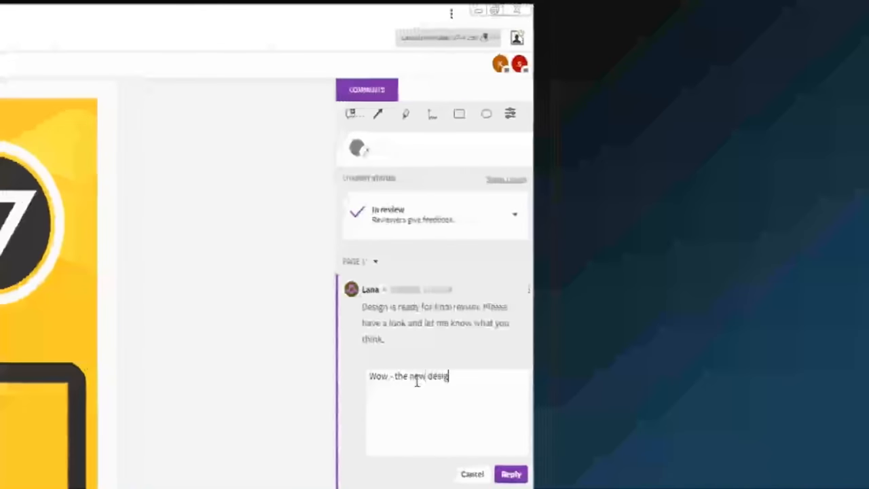
{"action": "left_click", "coordinate": [510, 474]}
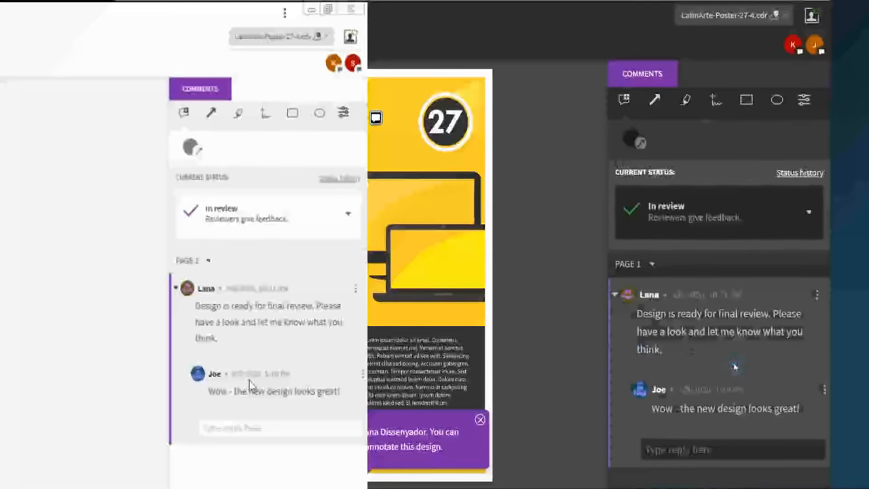
Add 'Cool!' and post a note suggesting a pink brand colour for the laptop.
{"action": "type", "text": "Cool!"}
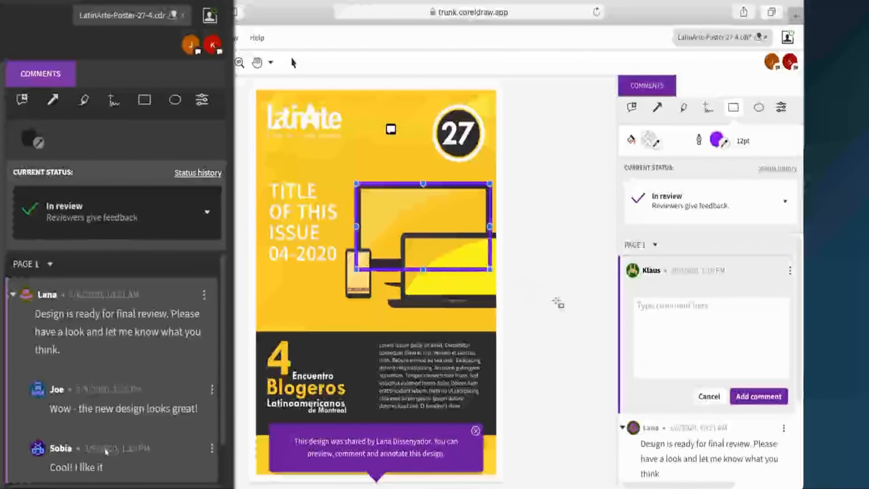
{"action": "type", "text": "Let's use one of our other brand colours here"}
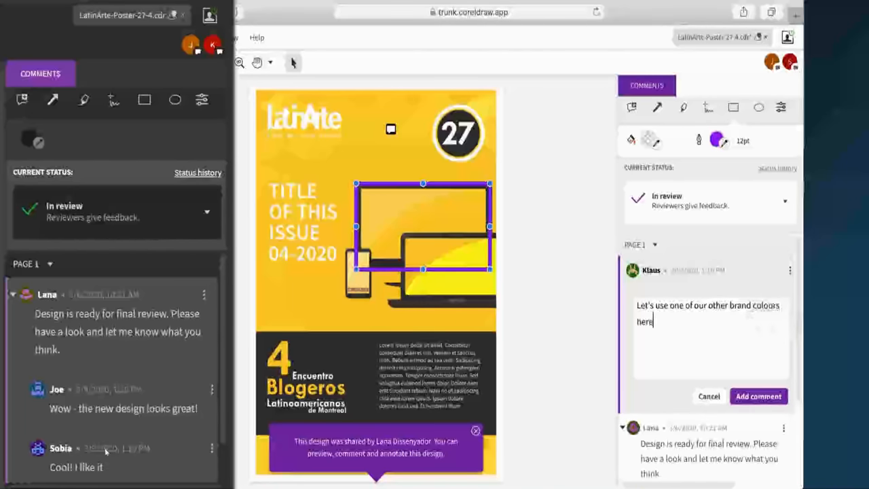
{"action": "left_click", "coordinate": [758, 396]}
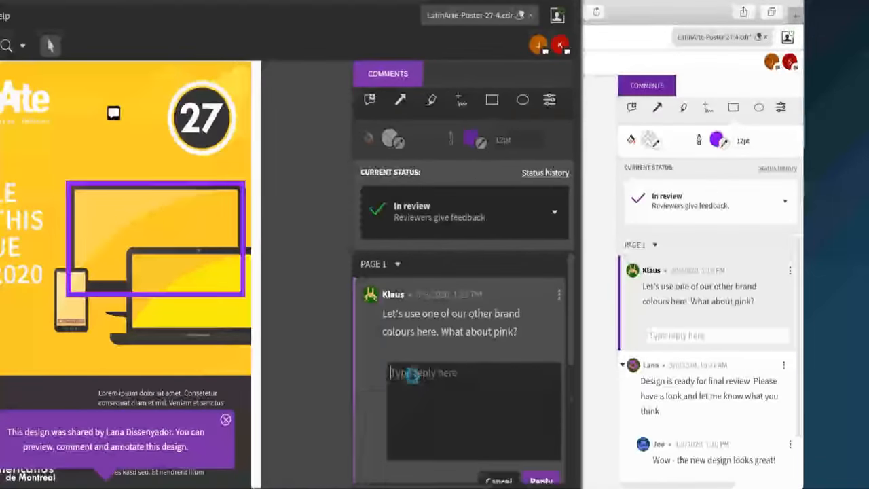
Reply 'Great idea' and mark the phone with an ellipse suggesting all 3 main brand colours.
{"action": "type", "text": "Great"}
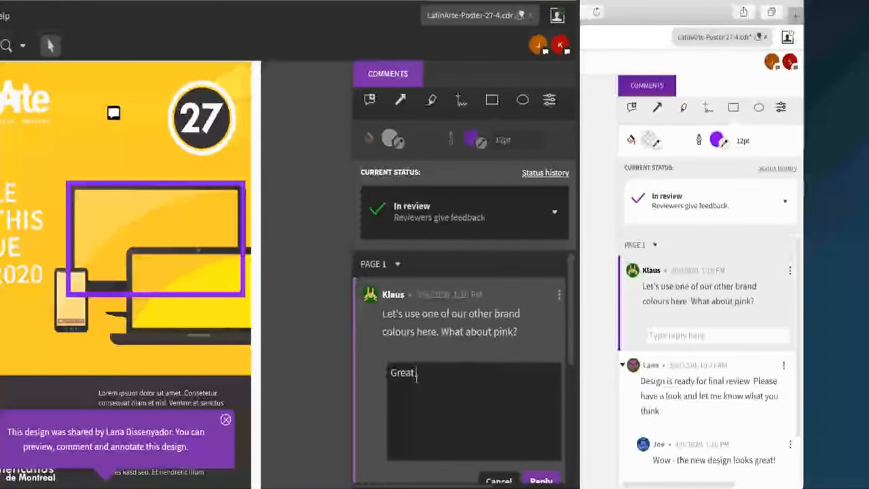
{"action": "type", "text": "idea"}
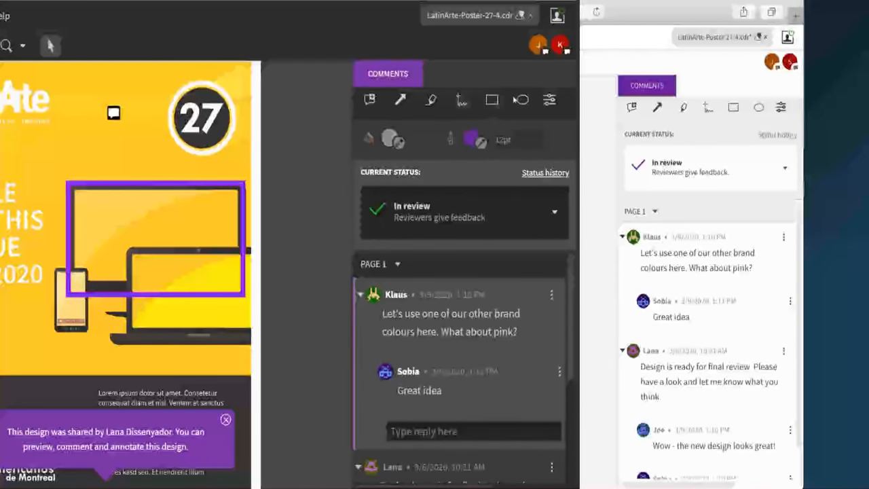
{"action": "left_click", "coordinate": [473, 140]}
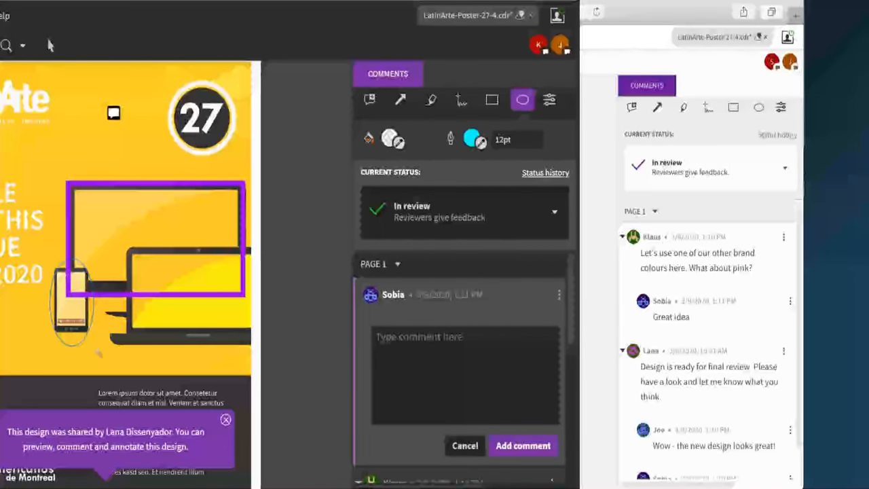
{"action": "type", "text": "How about making this screen blue? -"}
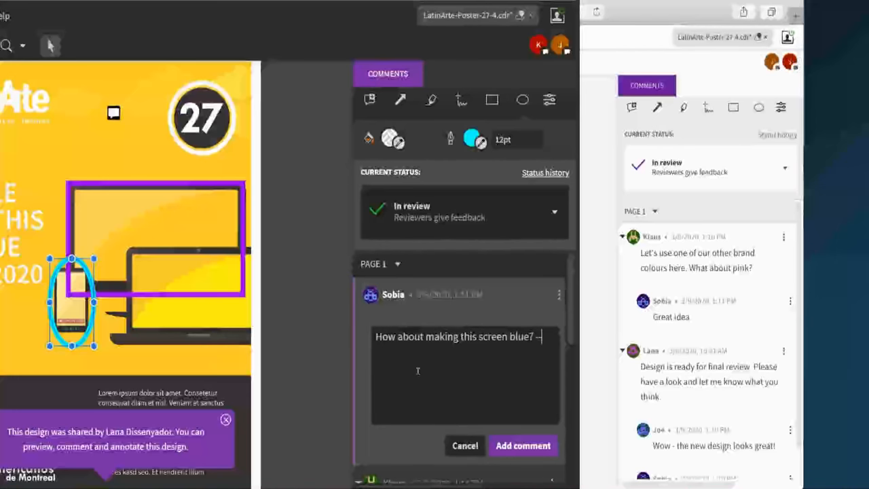
{"action": "type", "text": "...to have all 3 main brand col"}
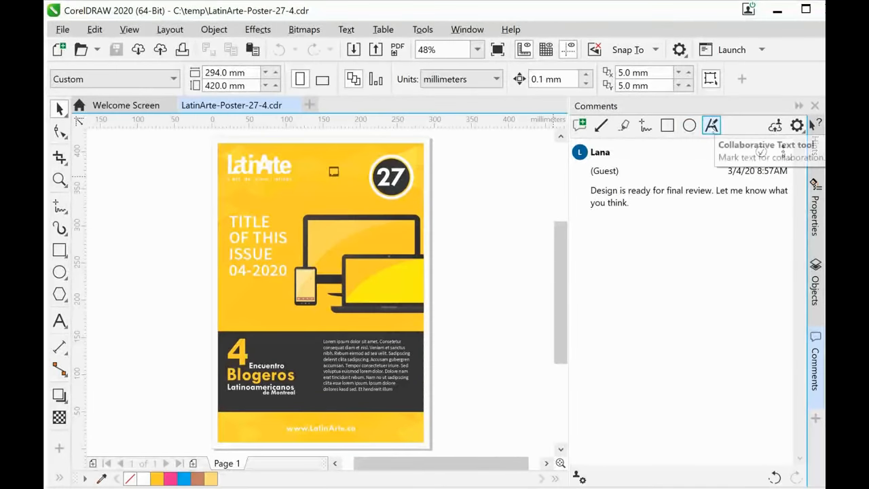
Mark title ('enter final title') and body ('placeholder text - abstract/ highlights') as collaborative text.
{"action": "left_click", "coordinate": [711, 125]}
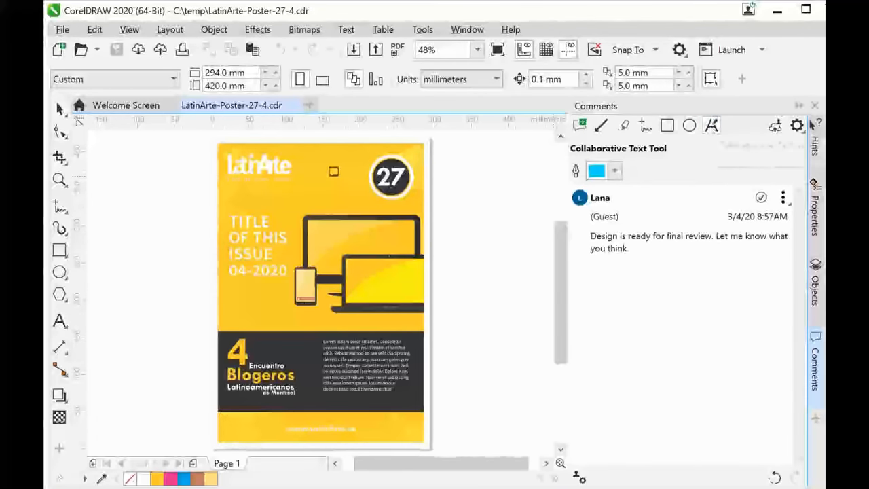
{"action": "left_click", "coordinate": [265, 248]}
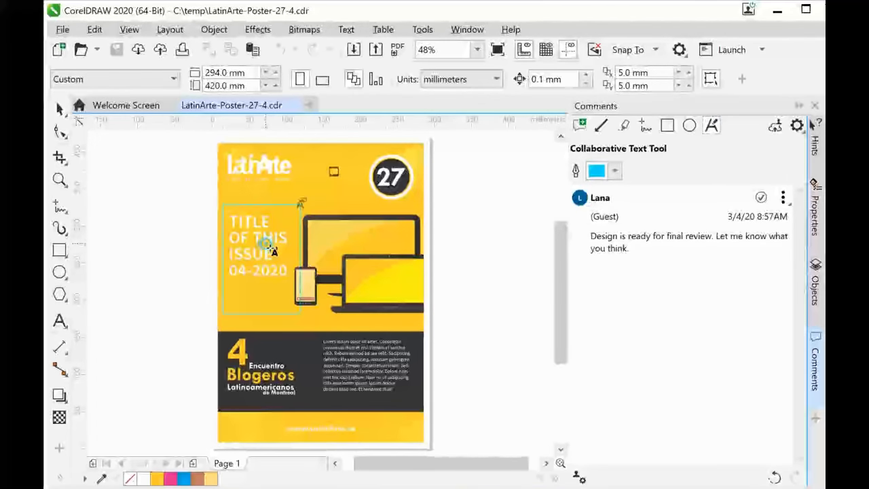
{"action": "type", "text": "enter final tith"}
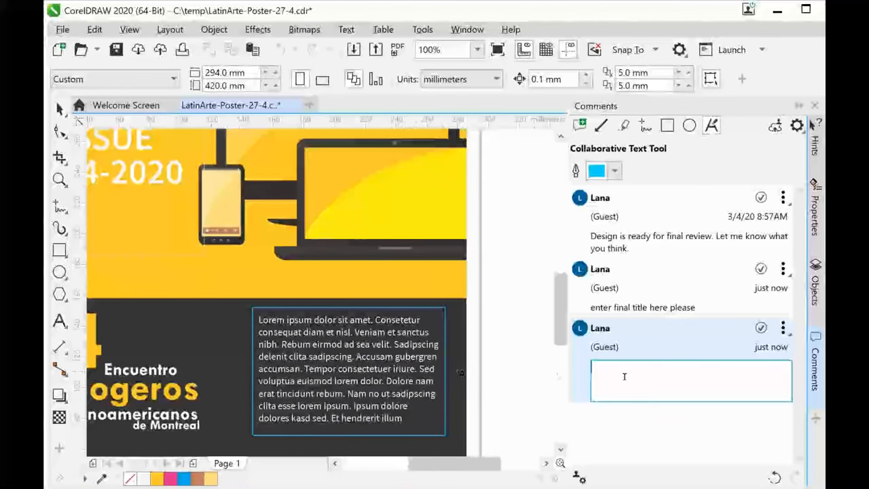
{"action": "type", "text": "placeholder text - abstract/ highlights to be inserted here"}
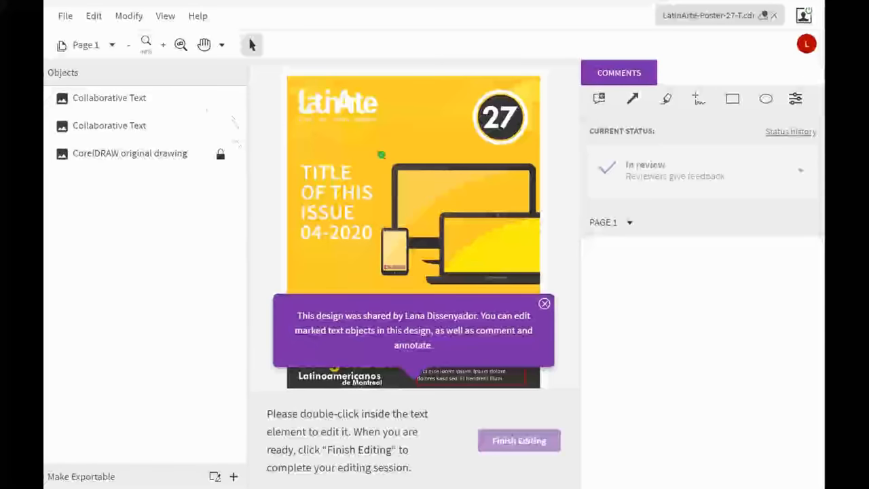
Retitle the poster with '2020', edit the body text, then send changes to the owner.
{"action": "left_click", "coordinate": [110, 126]}
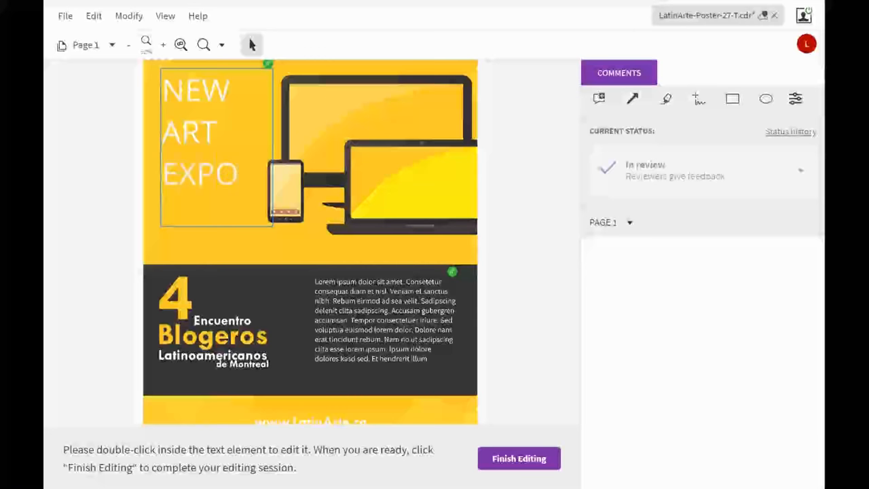
{"action": "type", "text": "2020"}
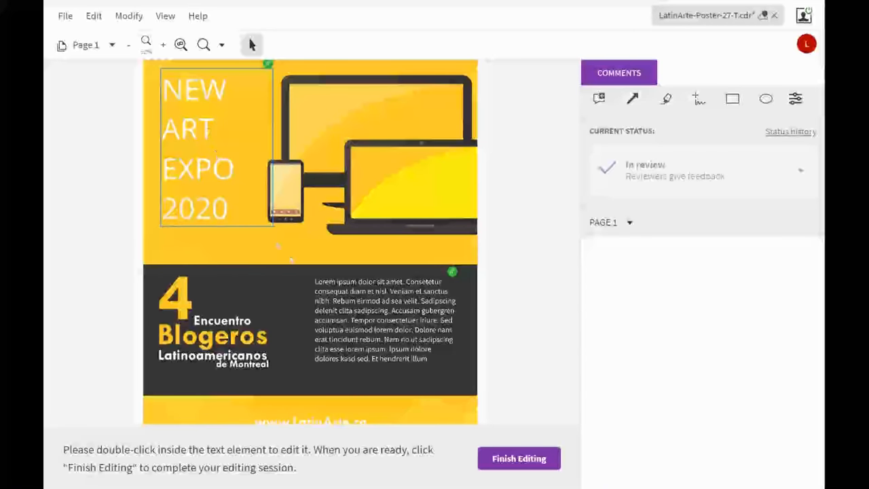
{"action": "double_click", "coordinate": [384, 319]}
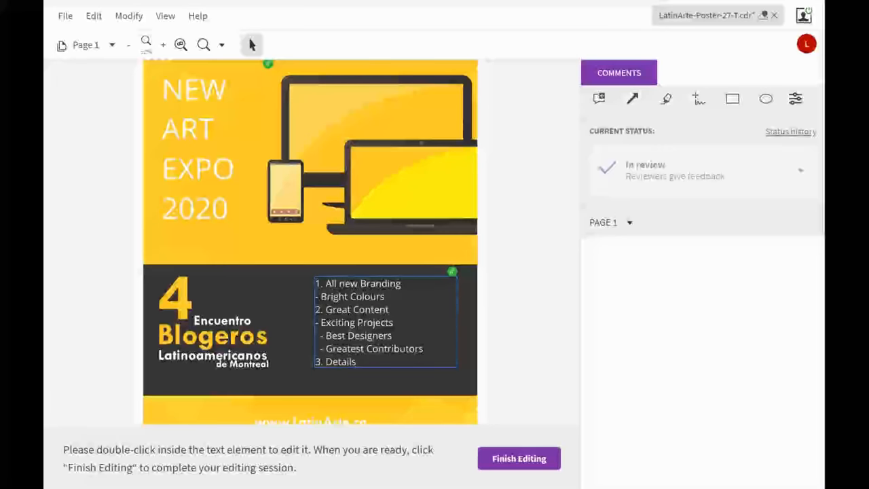
{"action": "left_click", "coordinate": [519, 458]}
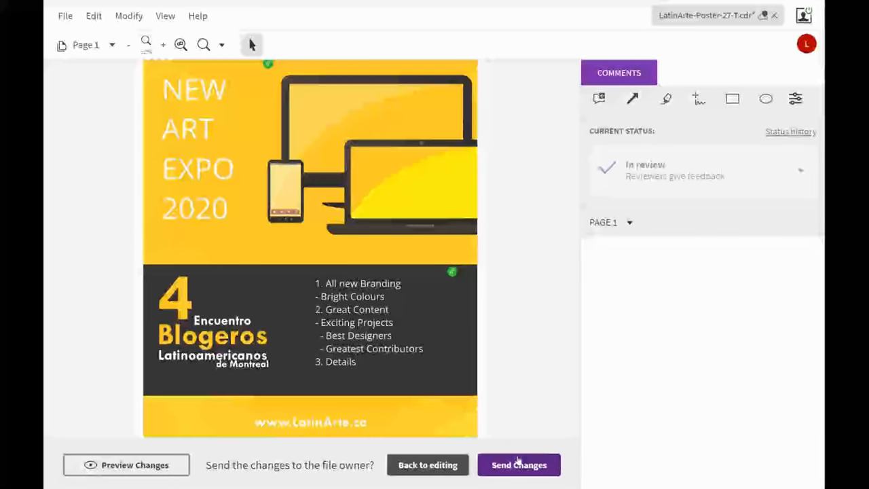
{"action": "left_click", "coordinate": [519, 465]}
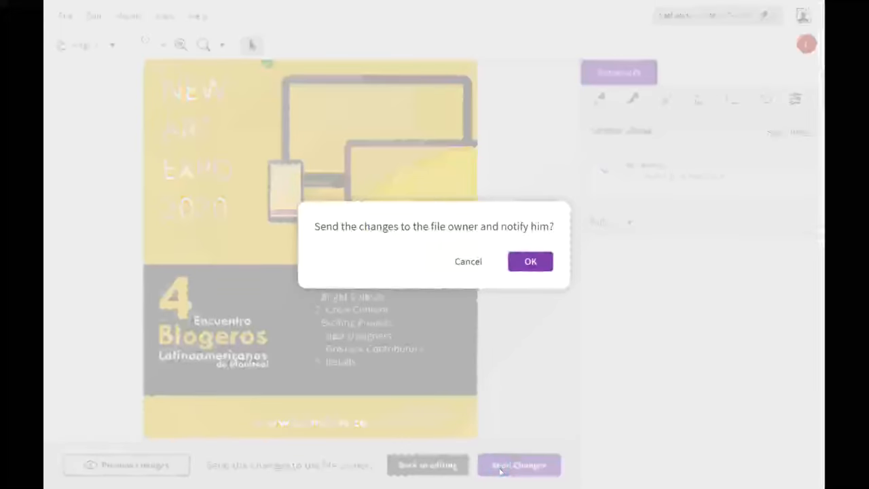
{"action": "left_click", "coordinate": [530, 262]}
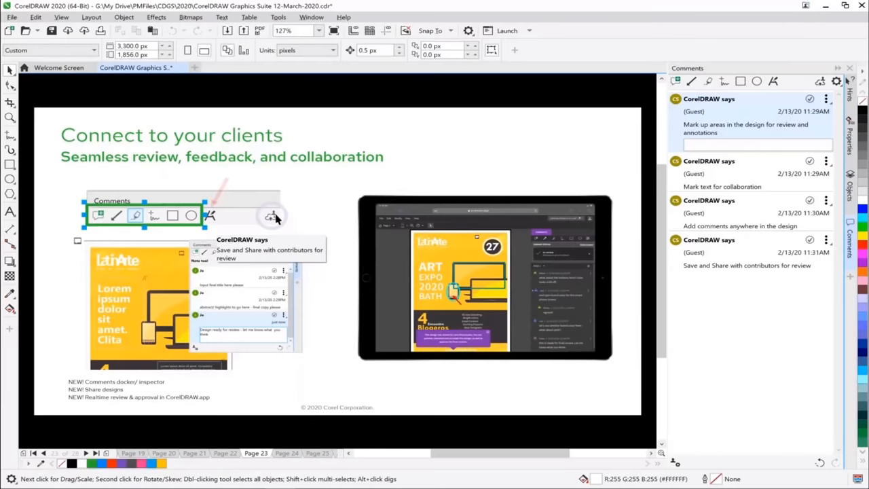
Advance from Page 23 to the 'Complete in no time' slide.
{"action": "left_click", "coordinate": [286, 453]}
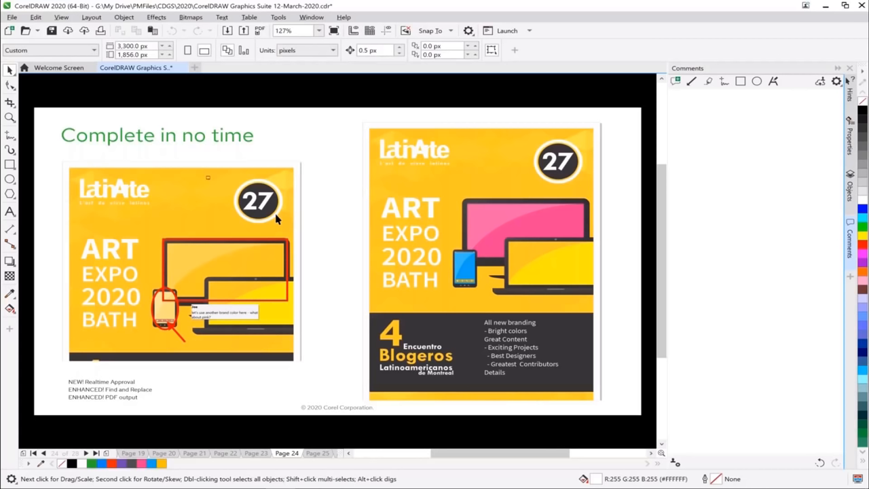
{"action": "mouse_move", "coordinate": [756, 81]}
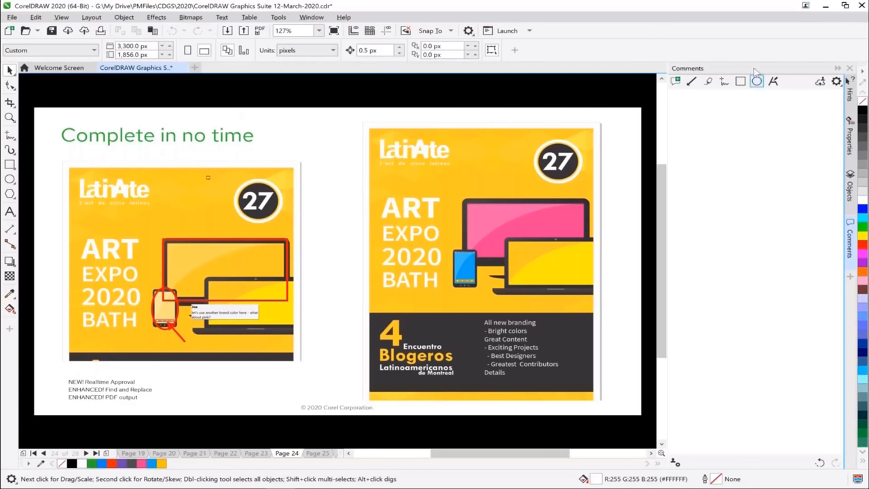
{"action": "mouse_move", "coordinate": [757, 149]}
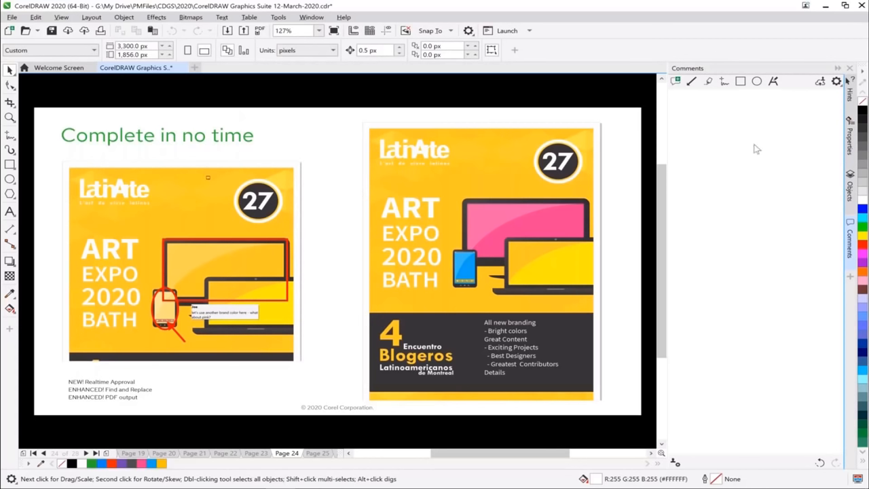
{"action": "mouse_move", "coordinate": [753, 392]}
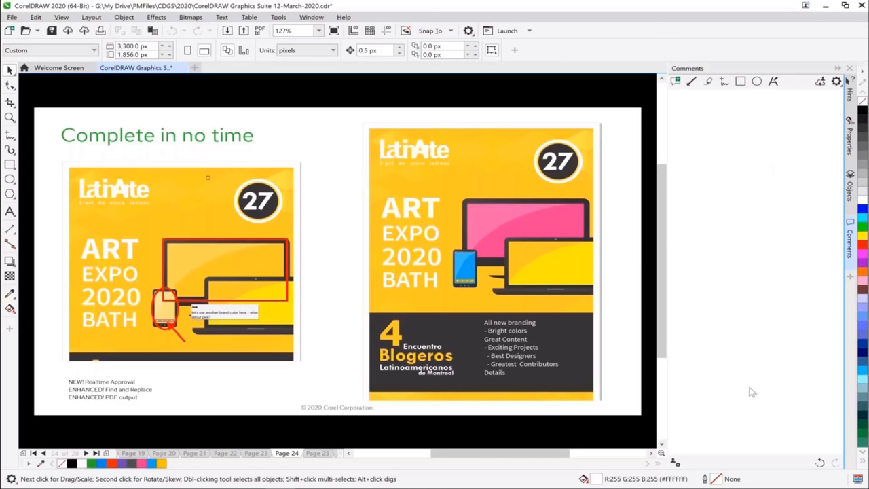